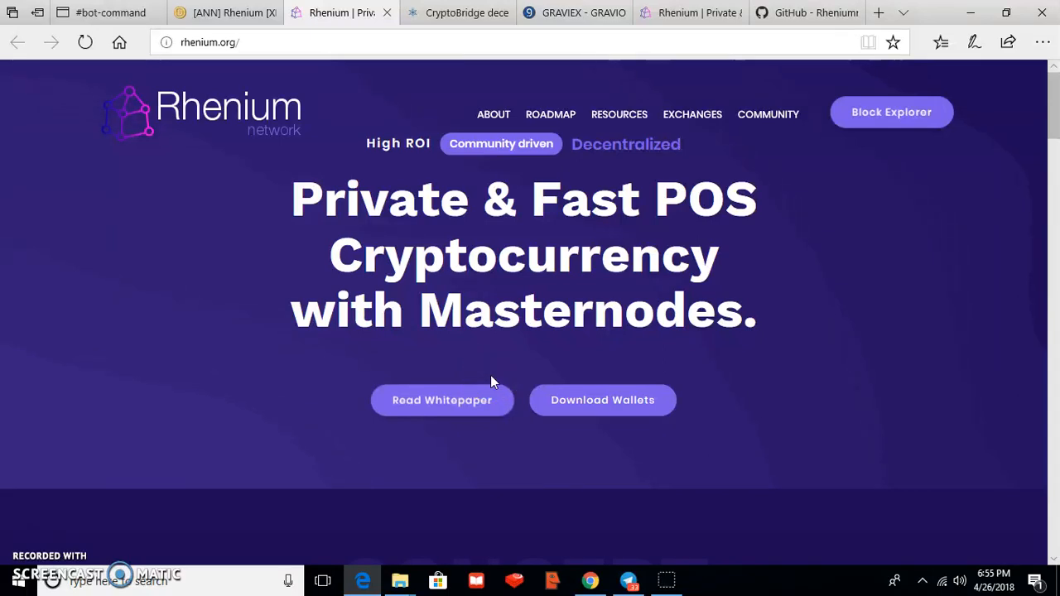
mouse_move(486, 381)
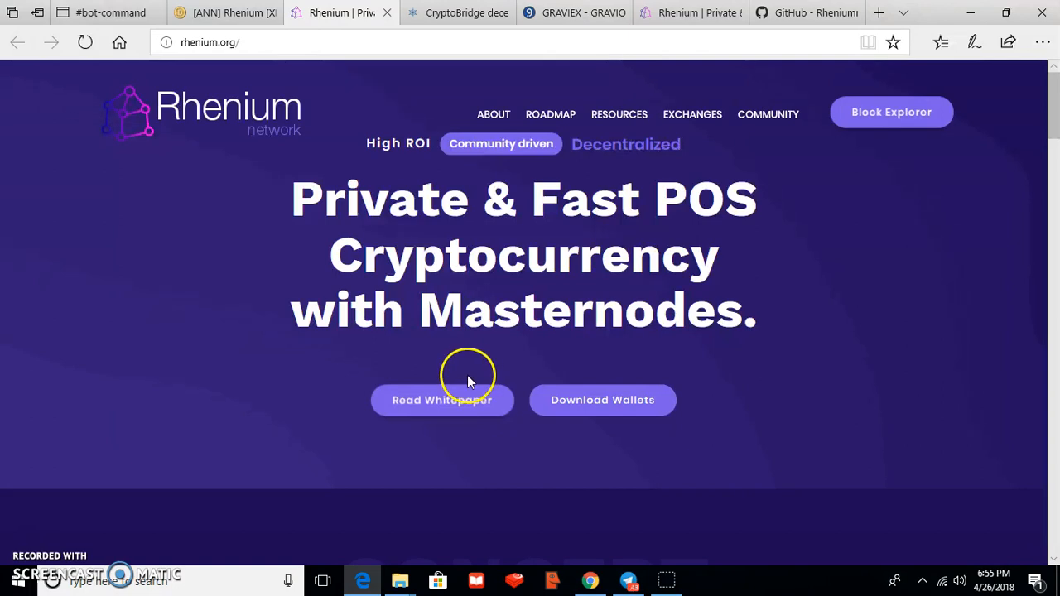
mouse_move(414, 387)
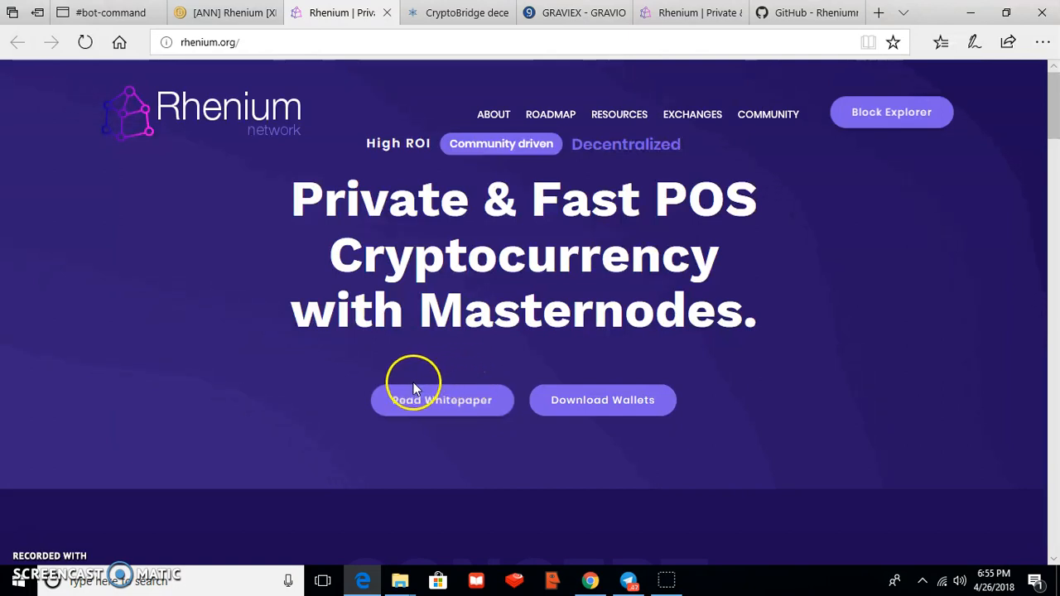
mouse_move(251, 174)
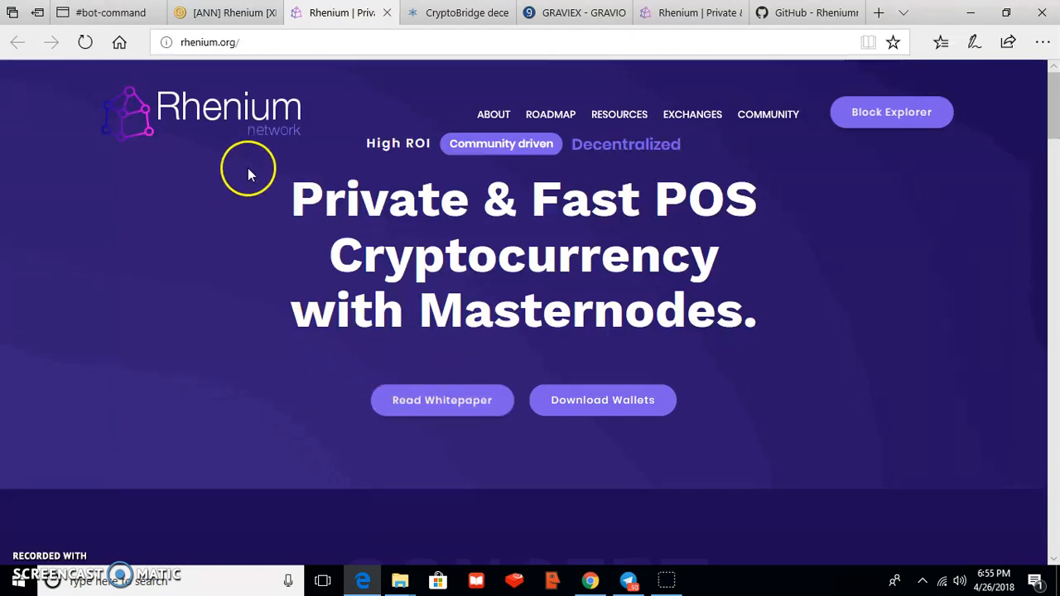
mouse_move(328, 166)
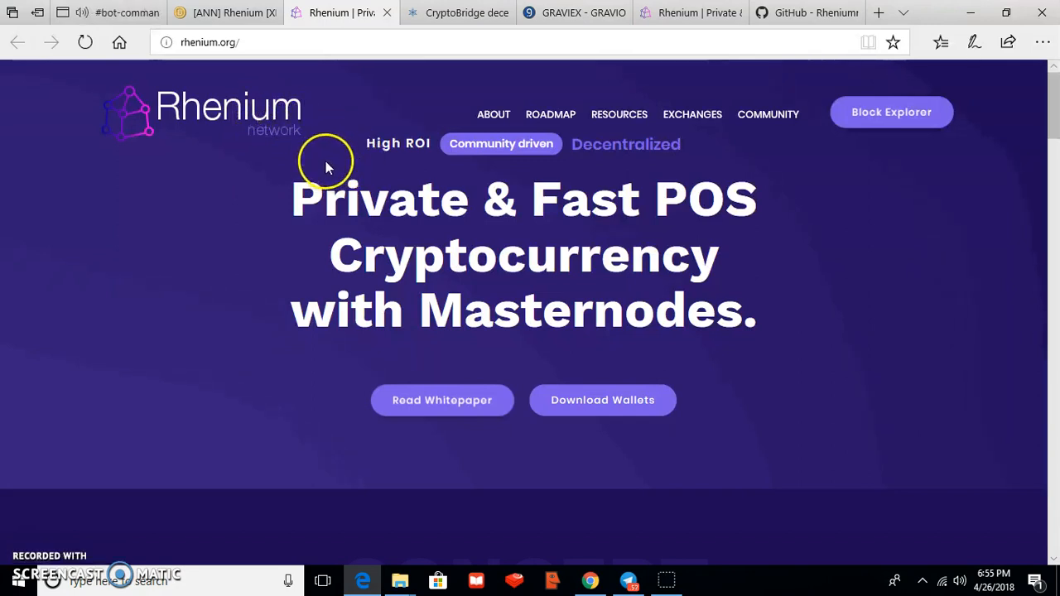
mouse_move(363, 172)
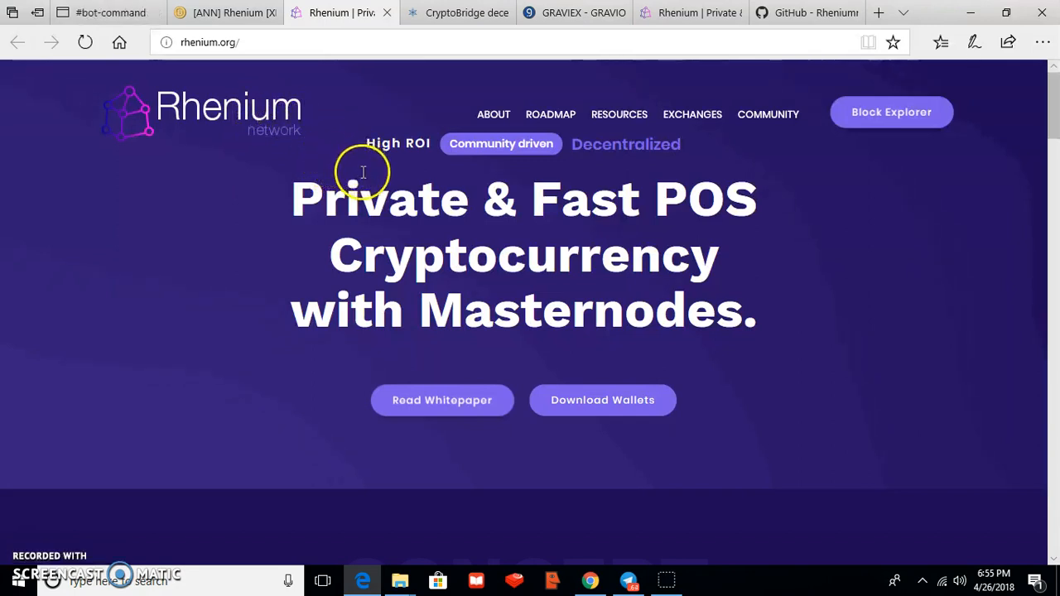
mouse_move(374, 235)
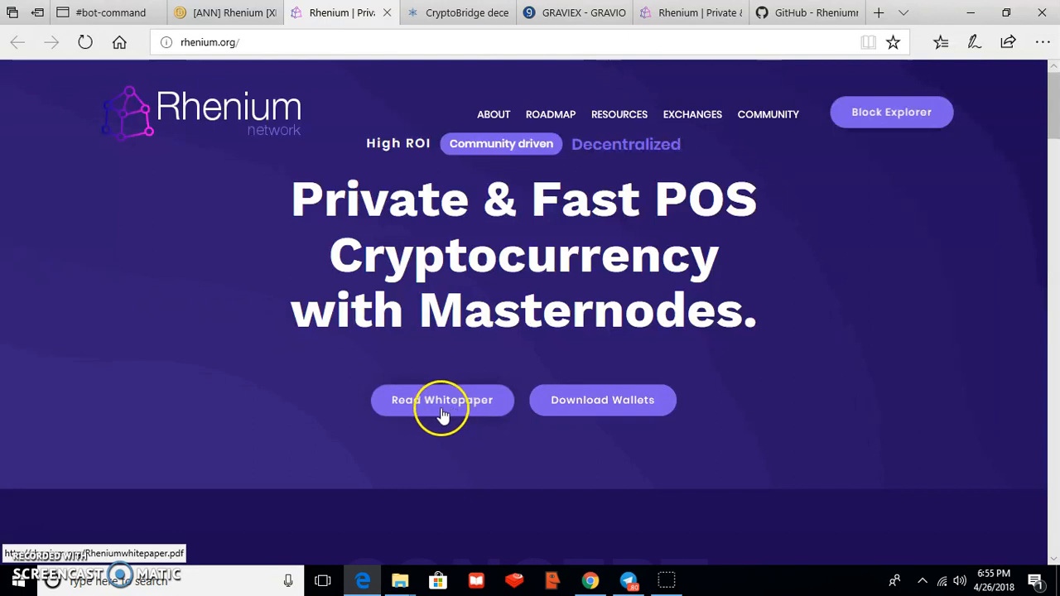
mouse_move(436, 418)
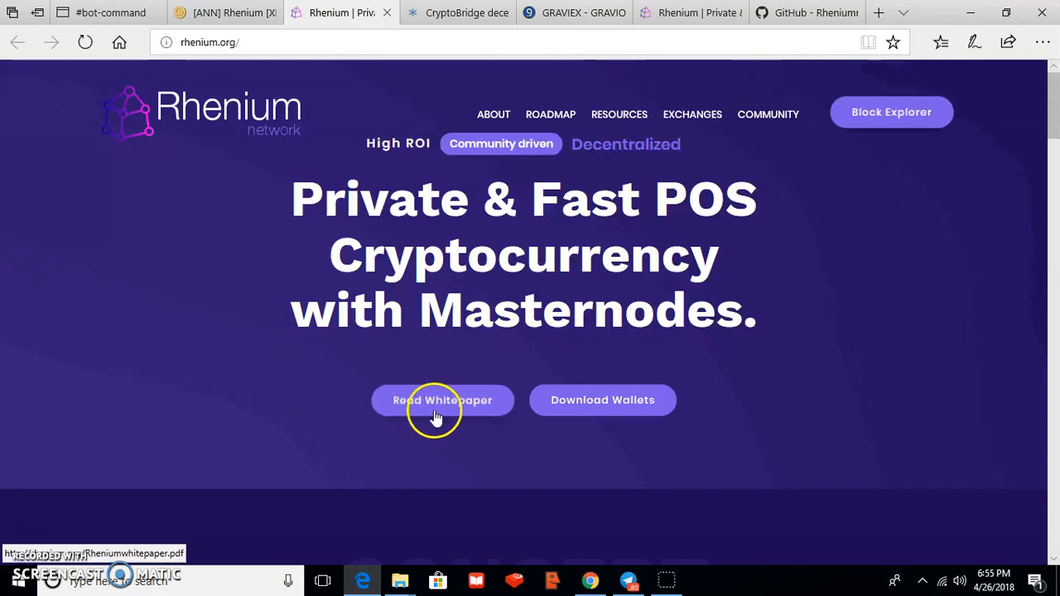
mouse_move(584, 430)
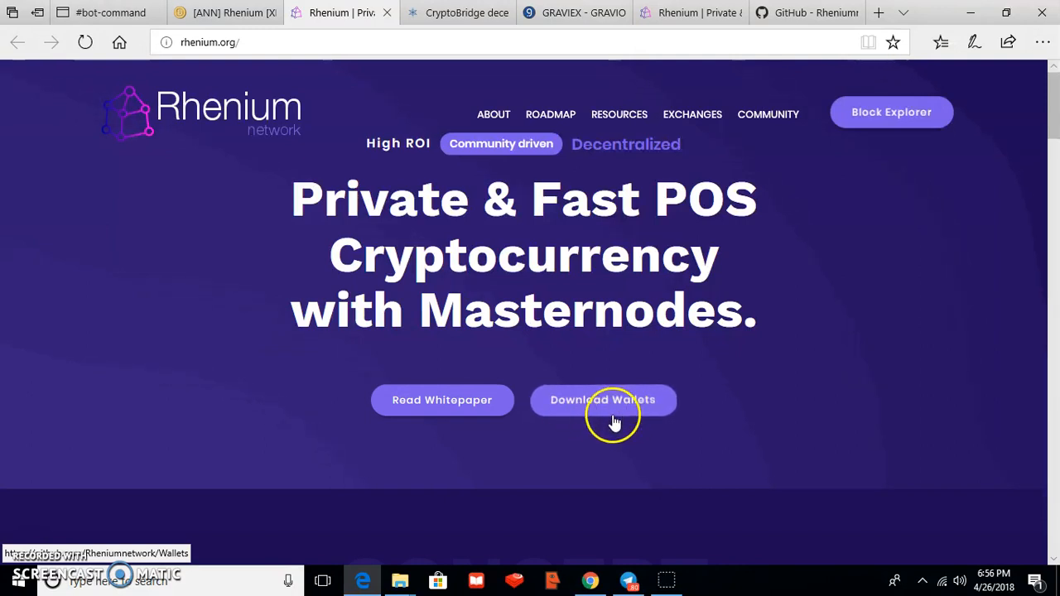
mouse_move(615, 418)
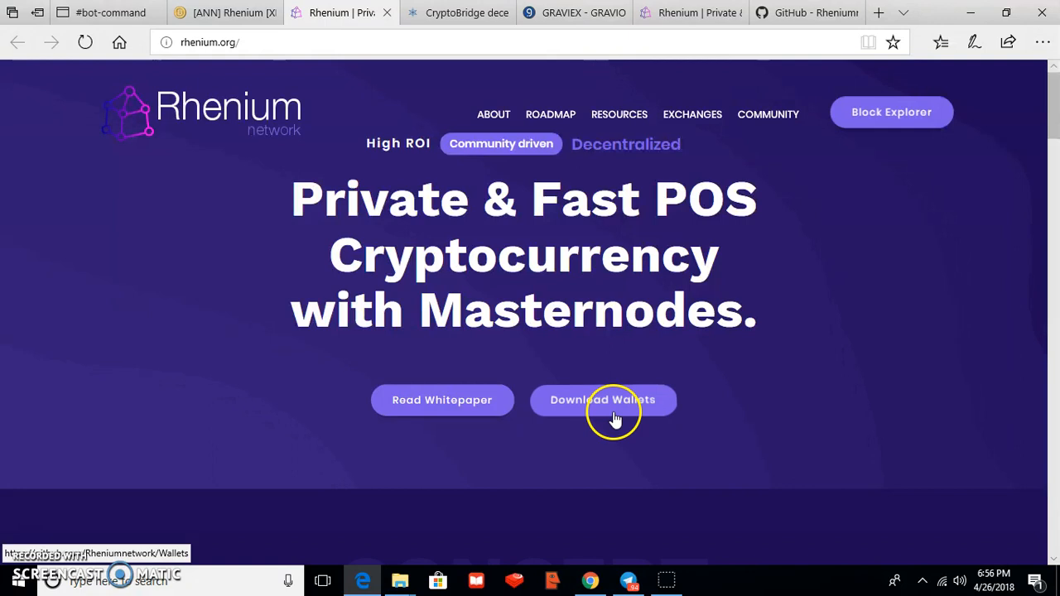
mouse_move(604, 412)
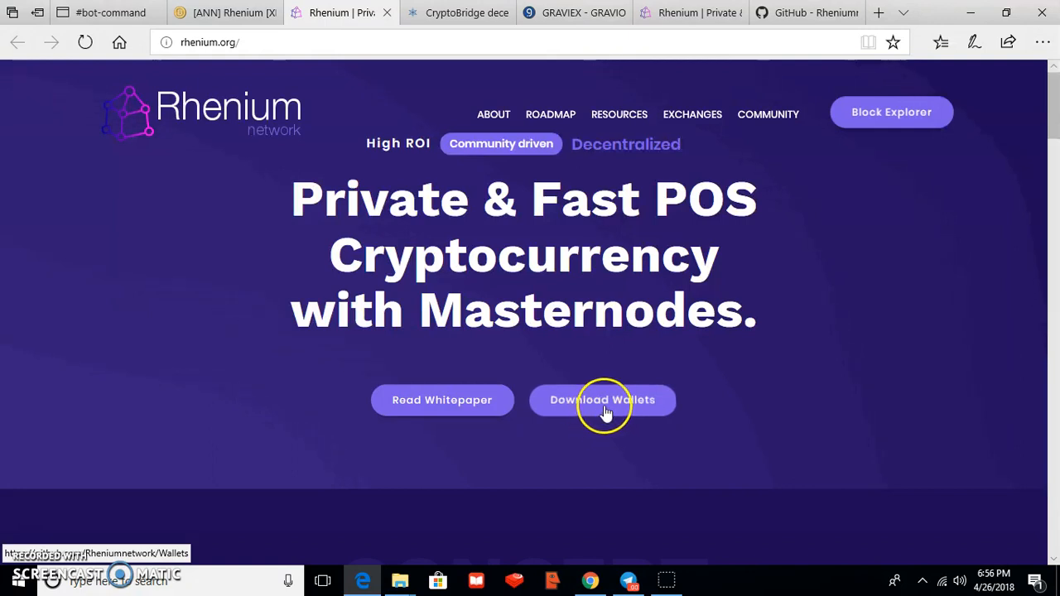
mouse_move(799, 13)
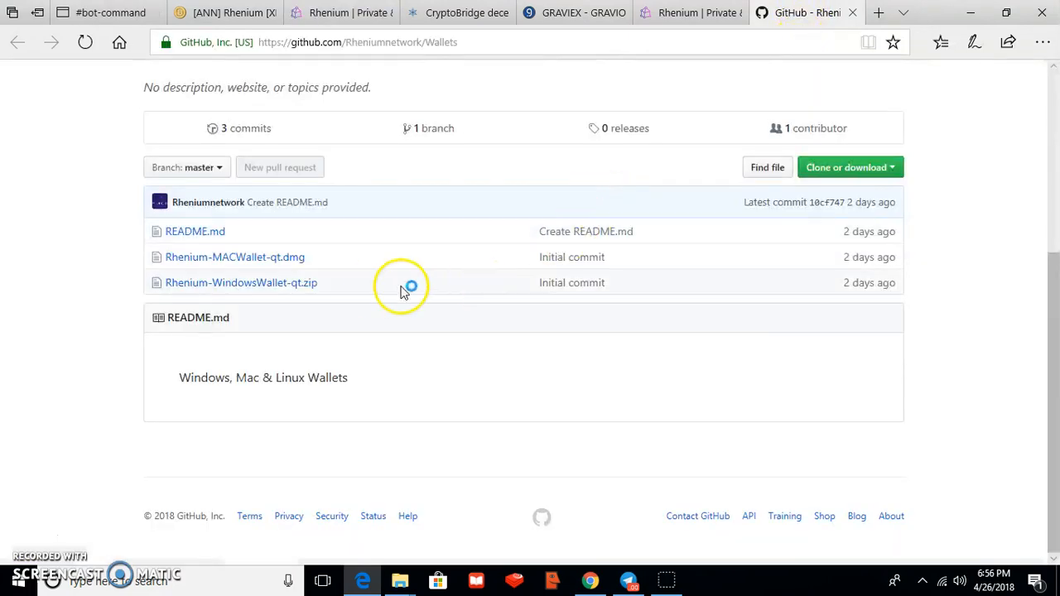
mouse_move(239, 293)
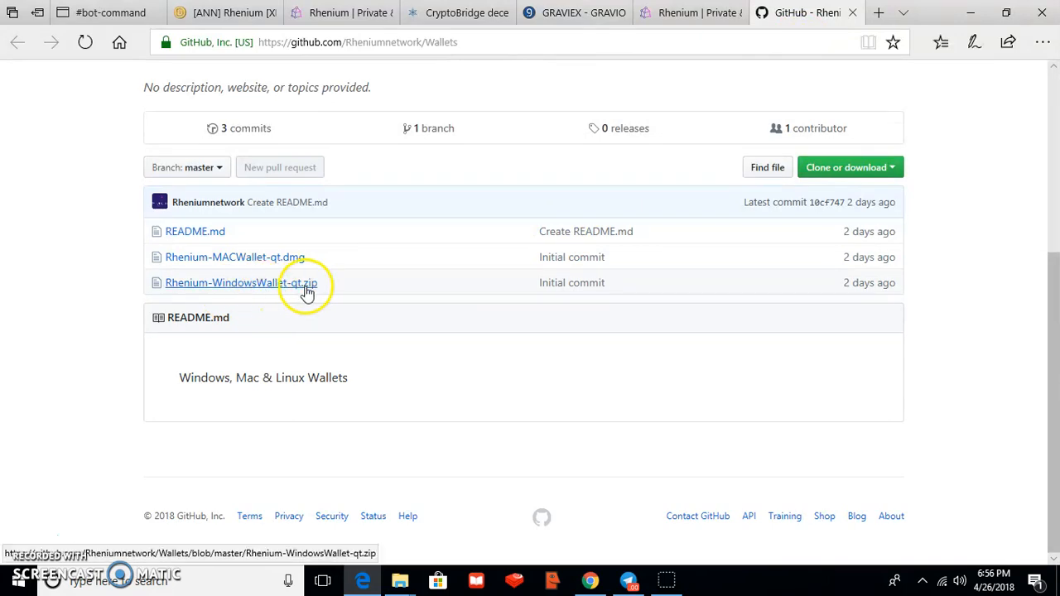
mouse_move(275, 282)
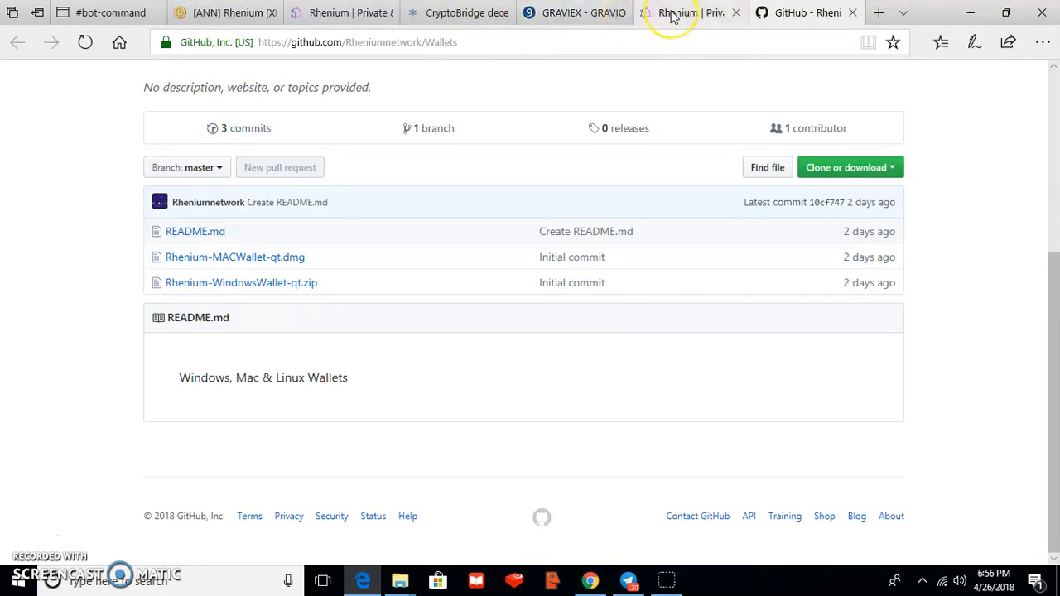
Step: Return to the Rhenium tab and scroll past the decentralized, eco-friendly key features to the POS section
left_click(687, 12)
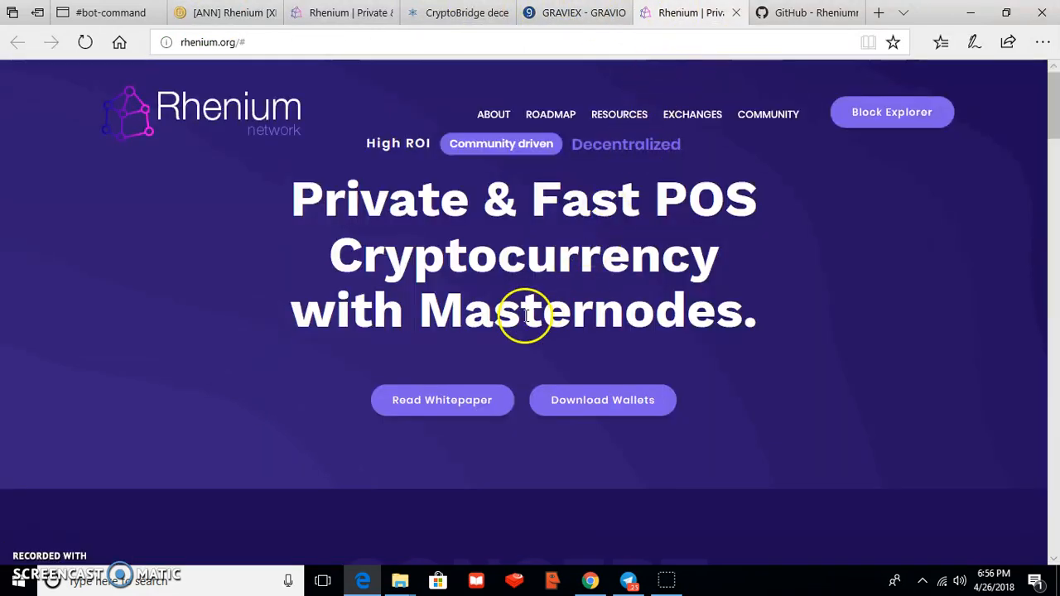
scroll("down", 3)
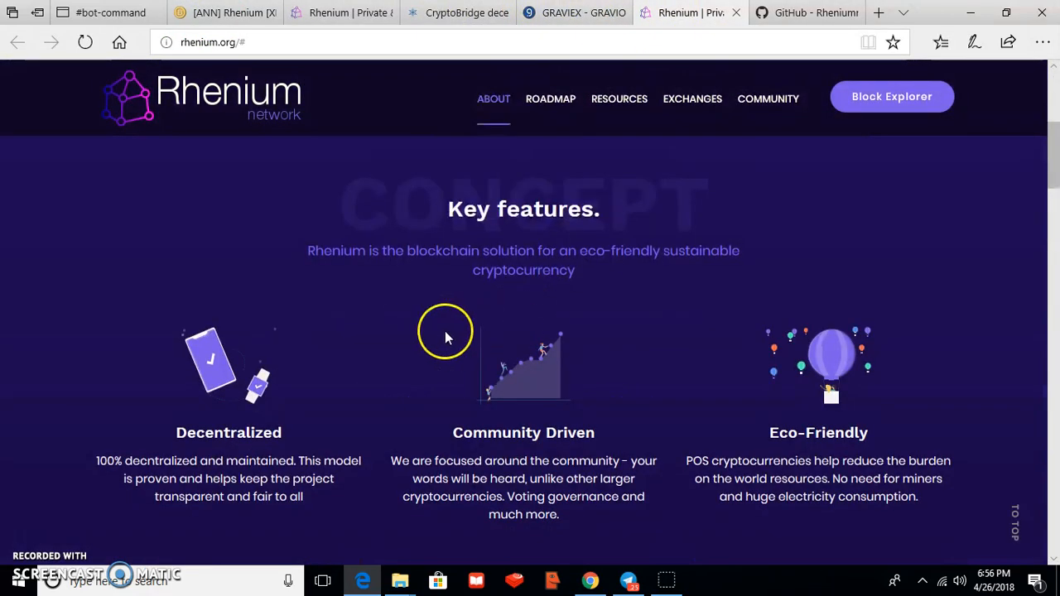
mouse_move(508, 238)
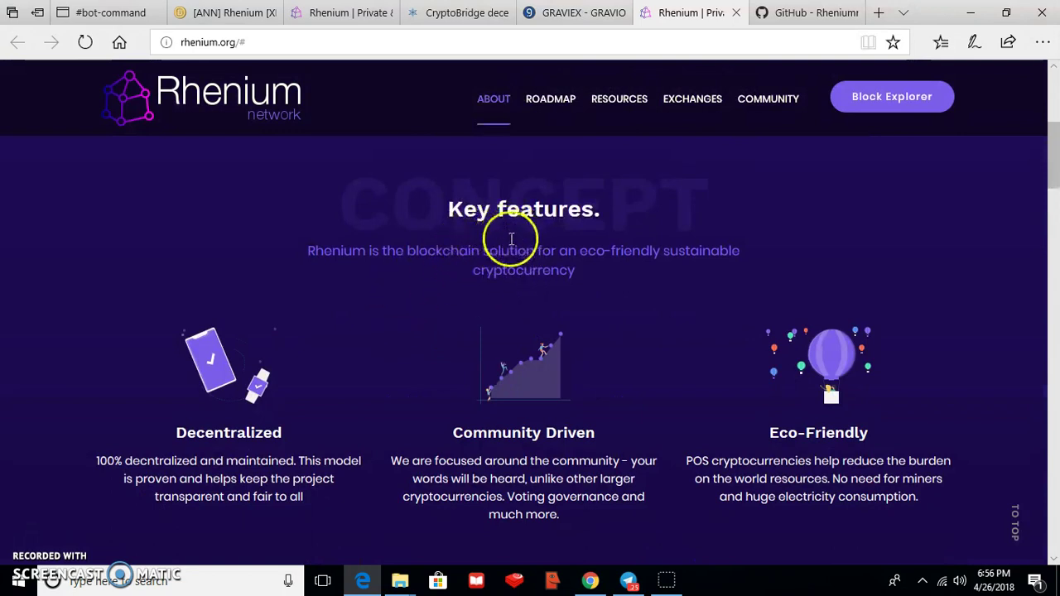
scroll("down", 3)
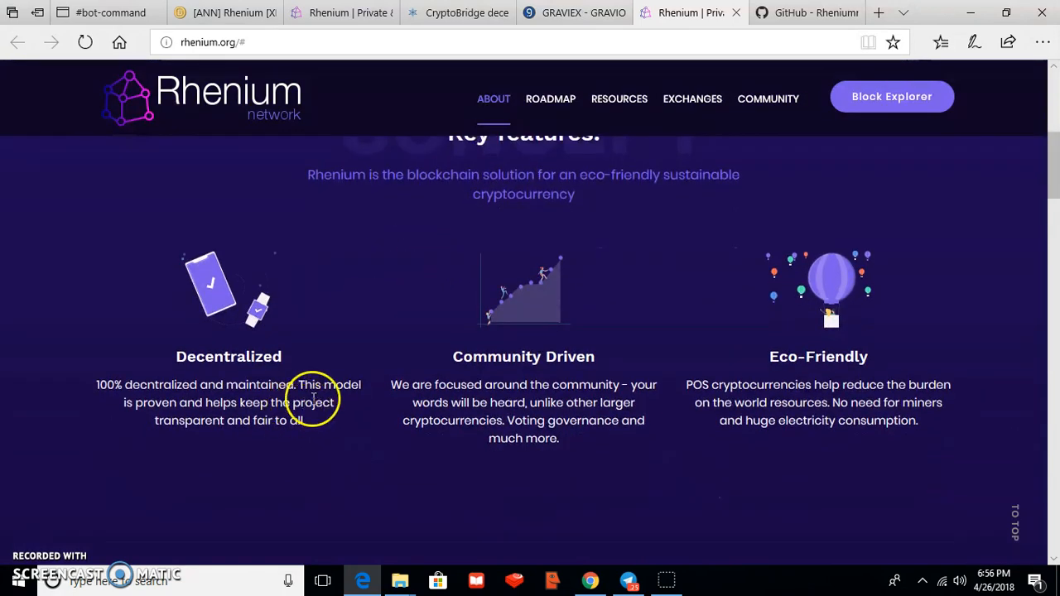
mouse_move(694, 395)
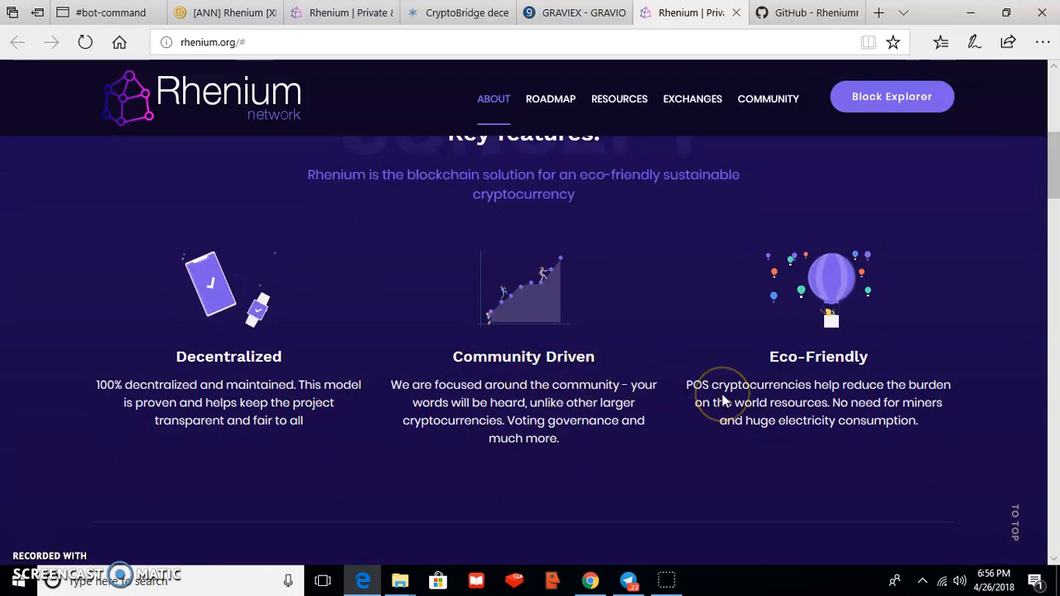
scroll("down", 3)
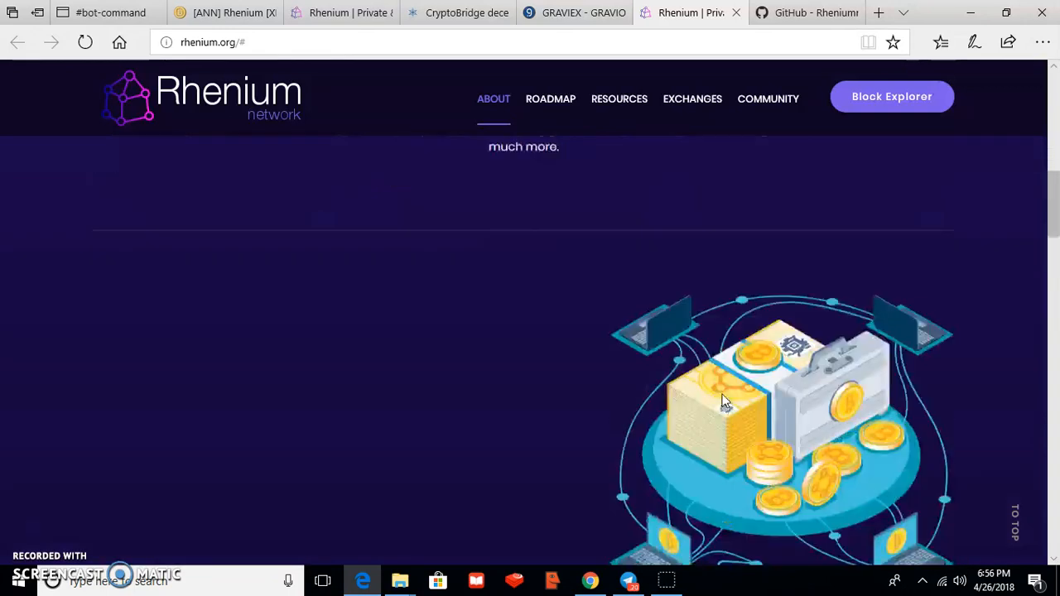
scroll("down", 3)
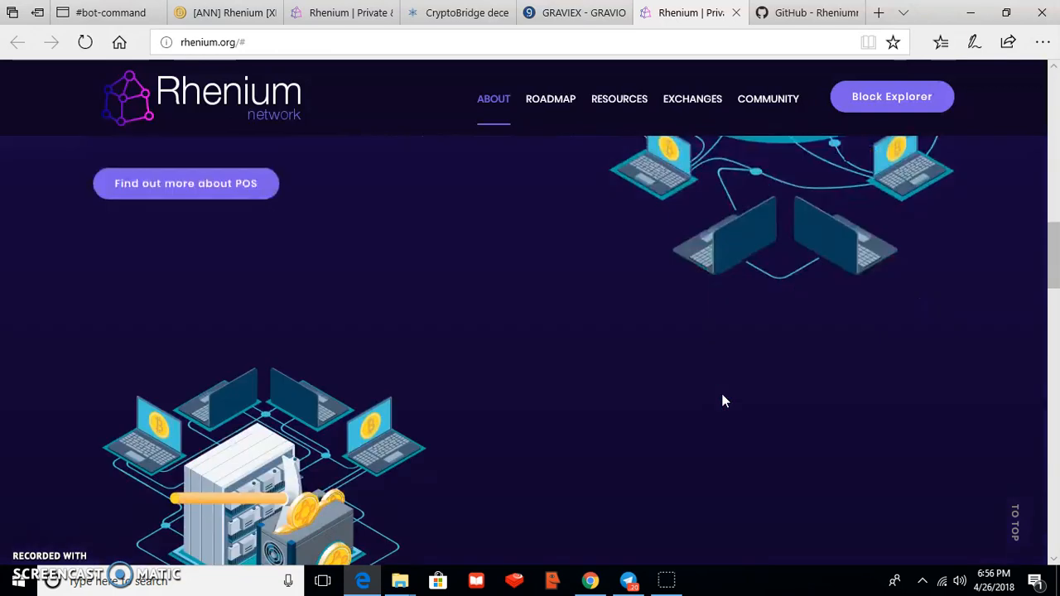
Step: Jump to the roadmap and scroll through the Q2–Q3 2018 milestones to Resources
left_click(550, 98)
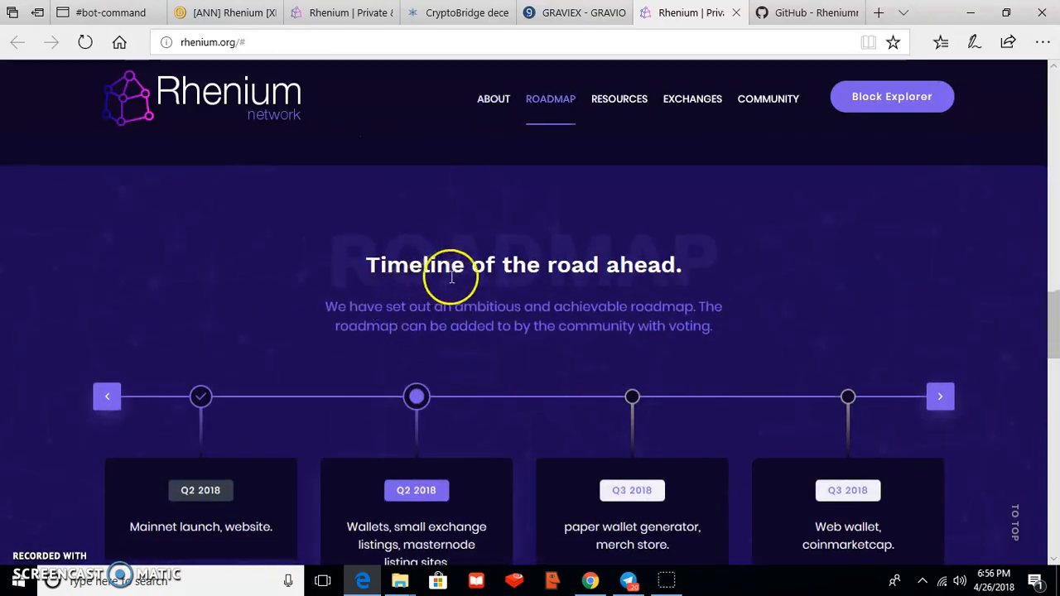
mouse_move(431, 317)
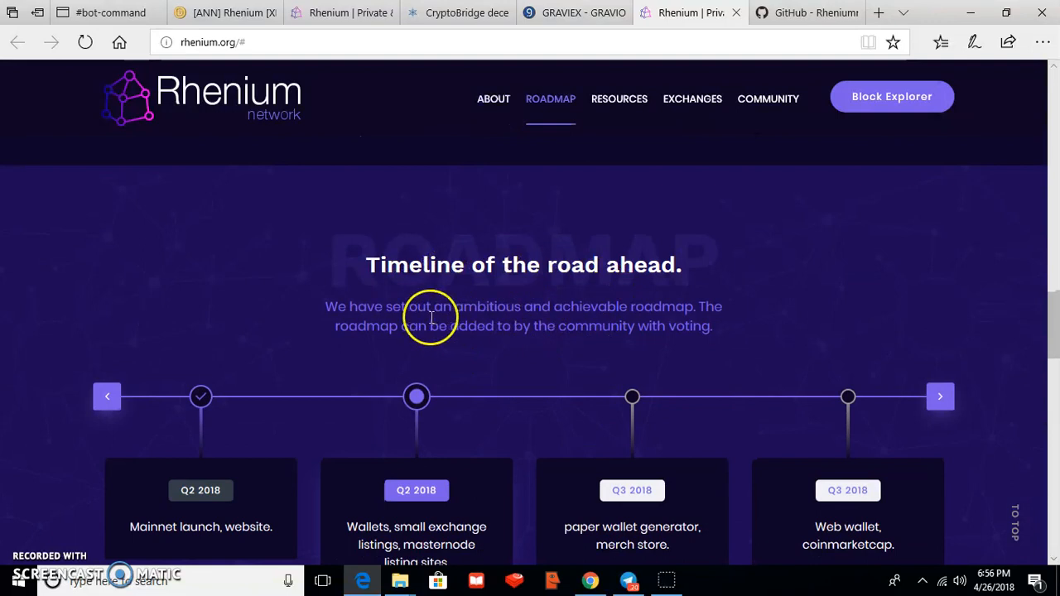
scroll("down", 3)
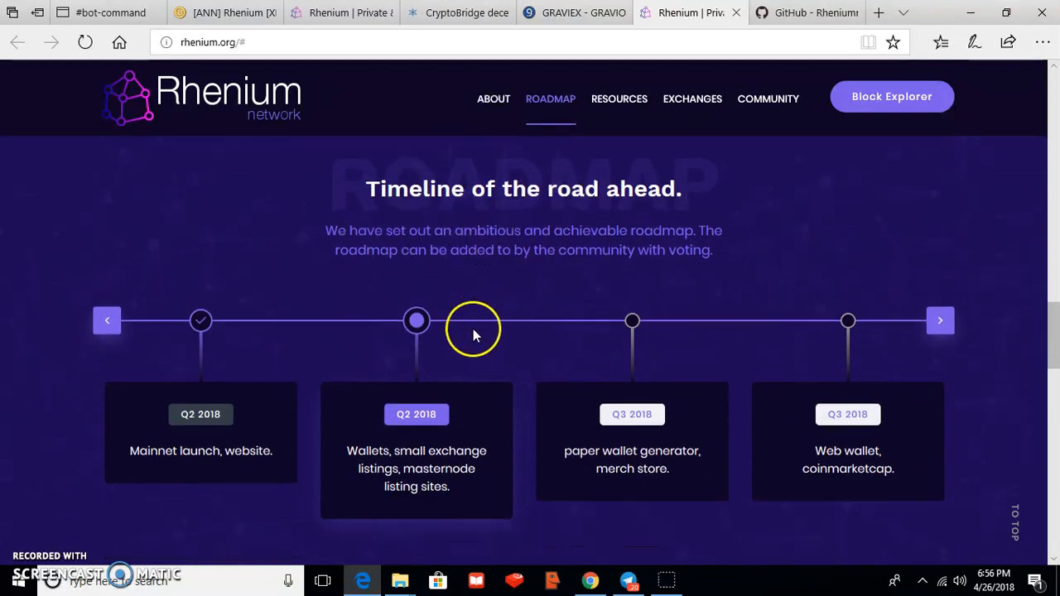
scroll("down", 3)
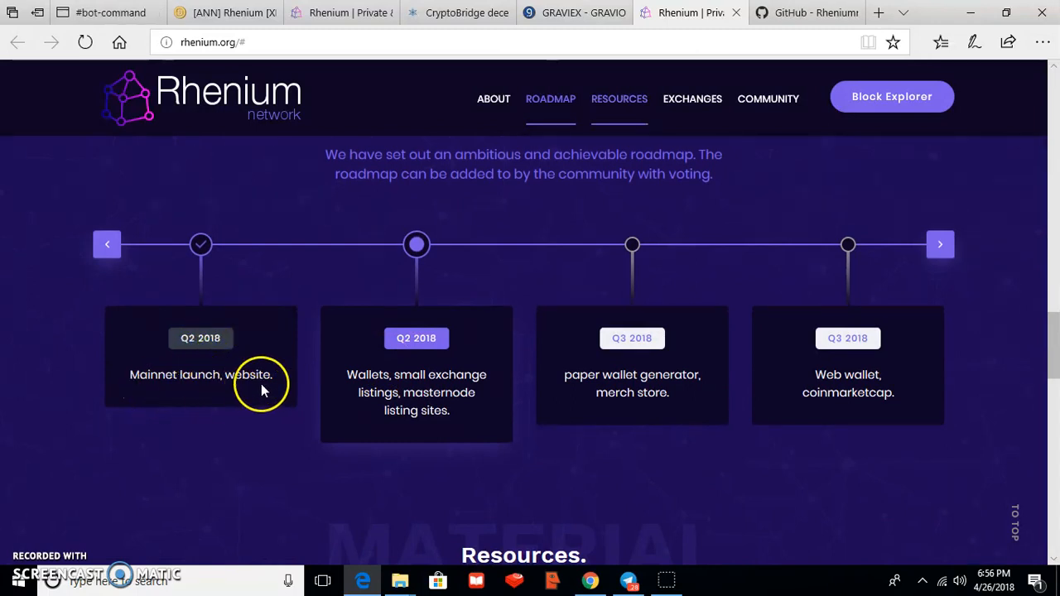
mouse_move(423, 356)
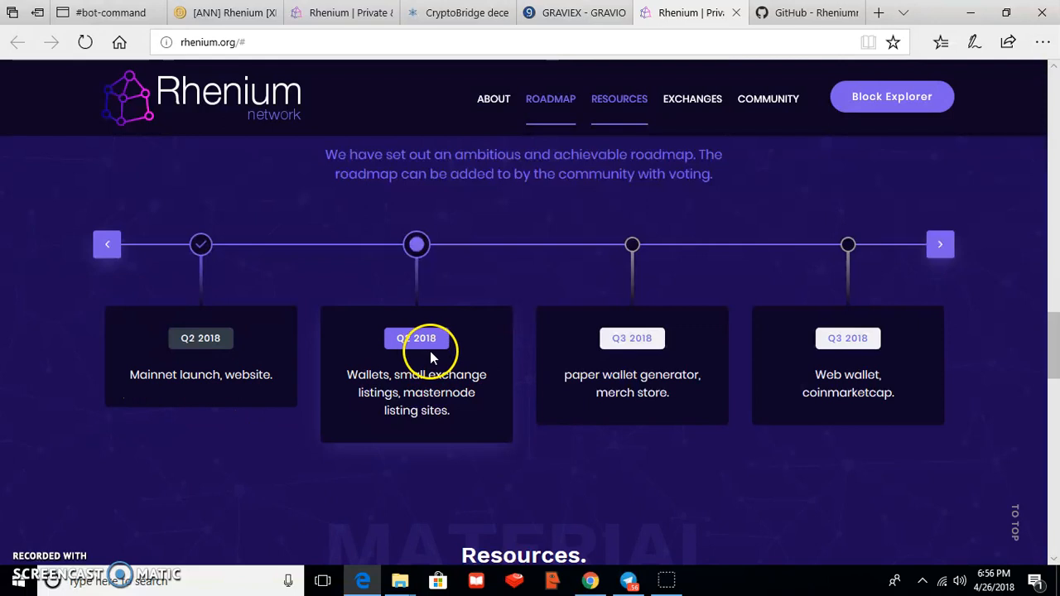
mouse_move(447, 392)
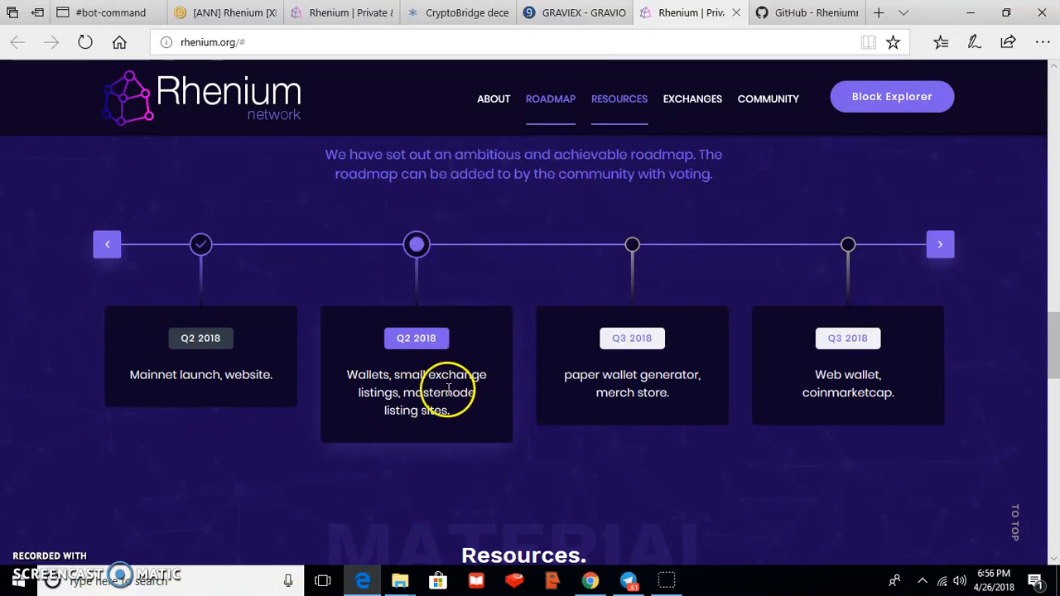
mouse_move(453, 411)
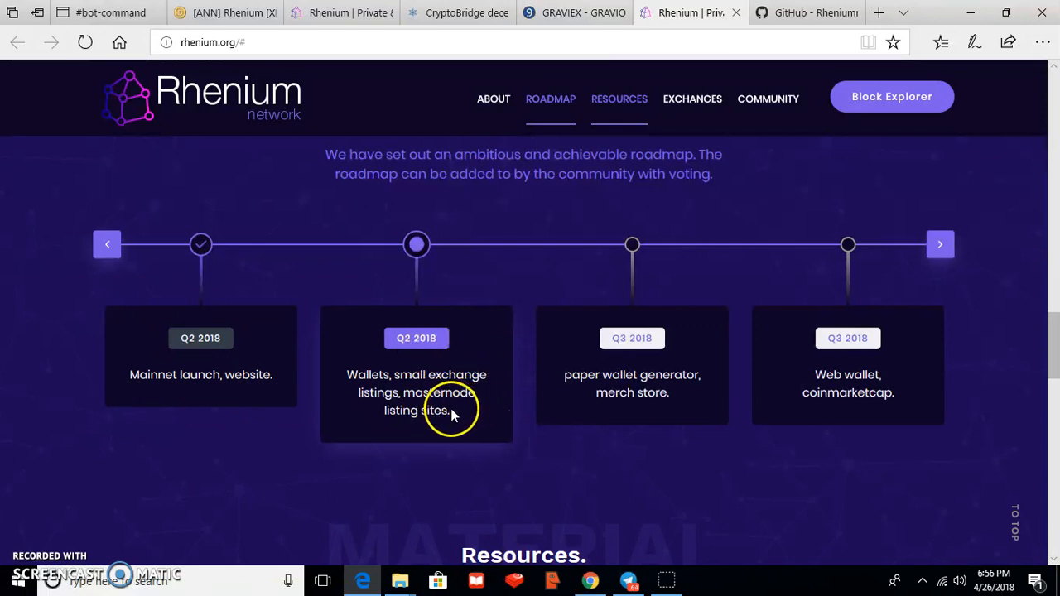
mouse_move(605, 379)
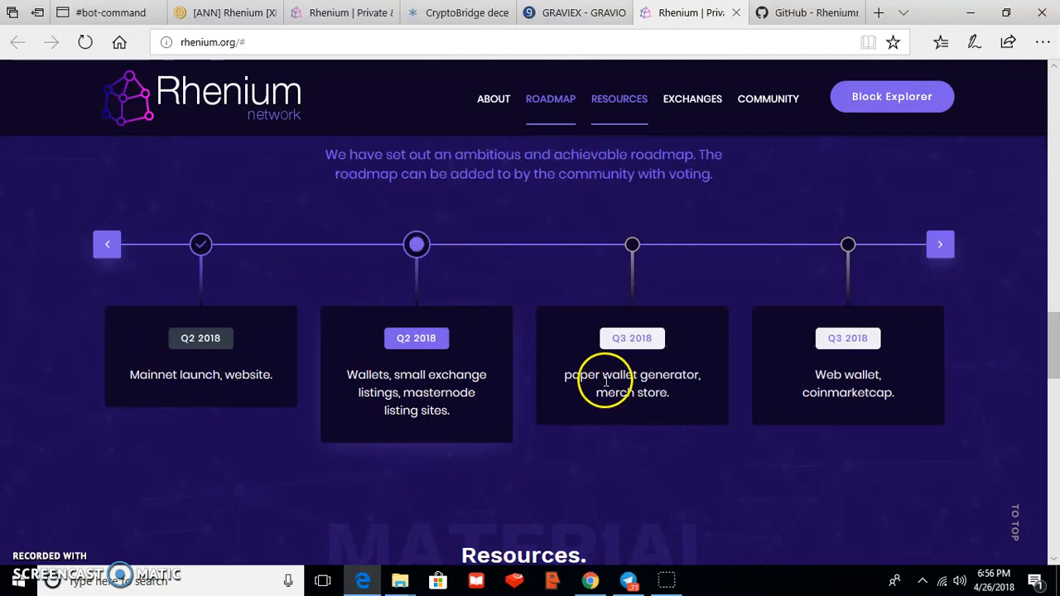
mouse_move(615, 393)
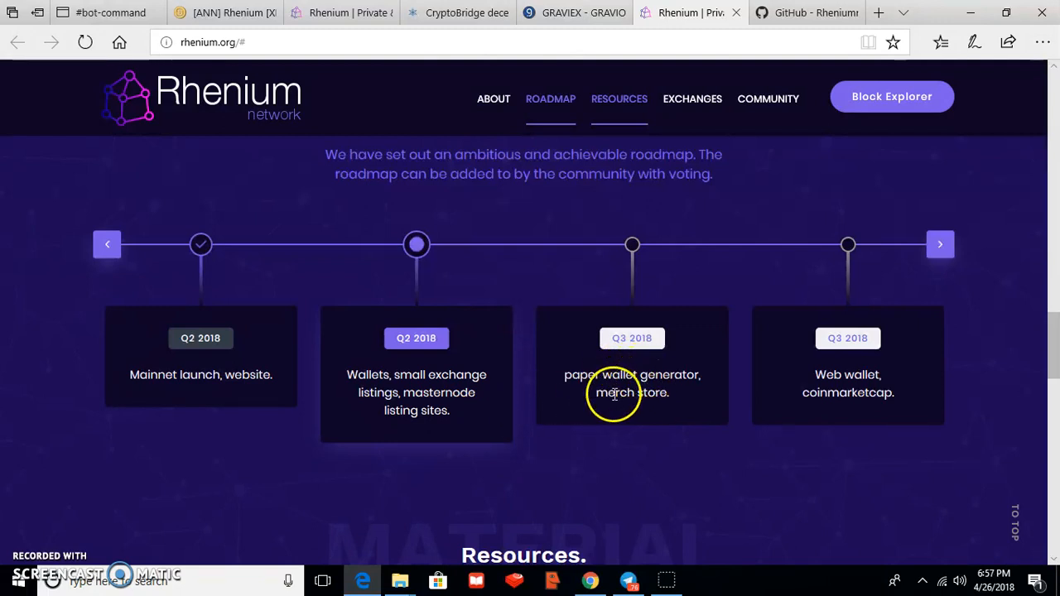
mouse_move(658, 414)
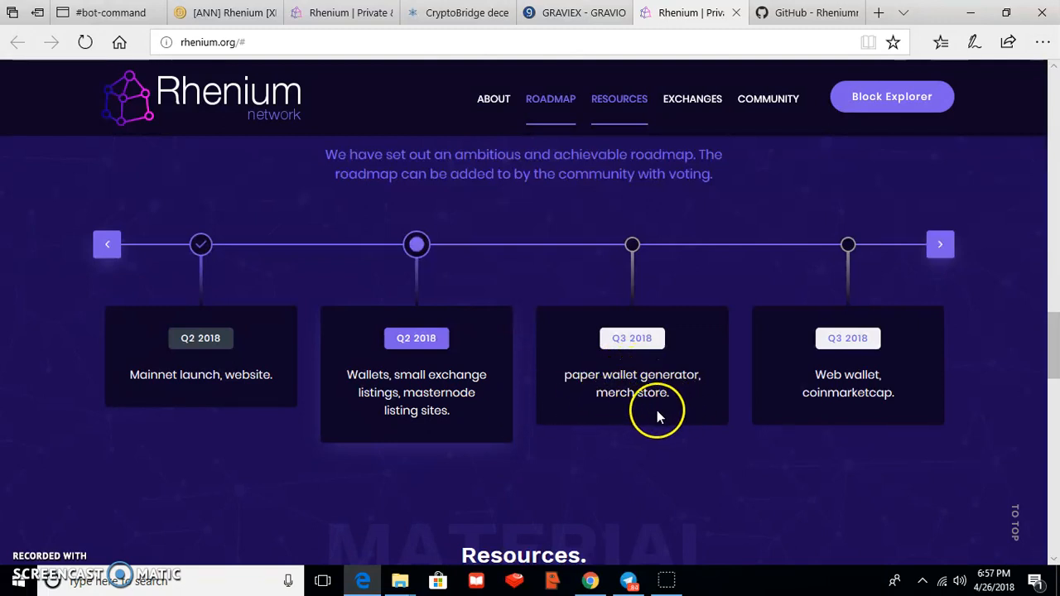
mouse_move(811, 387)
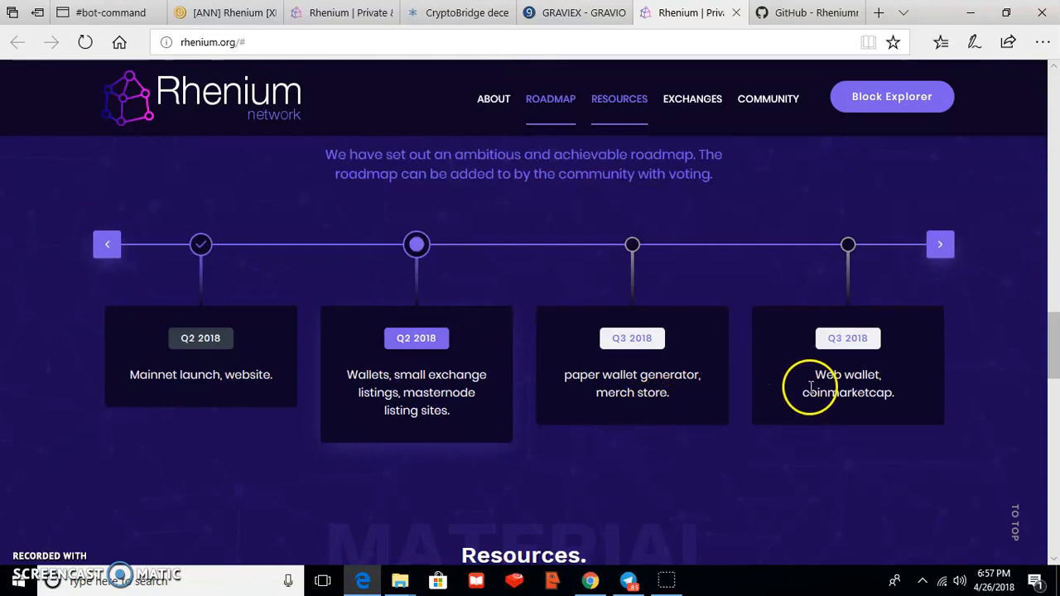
mouse_move(843, 392)
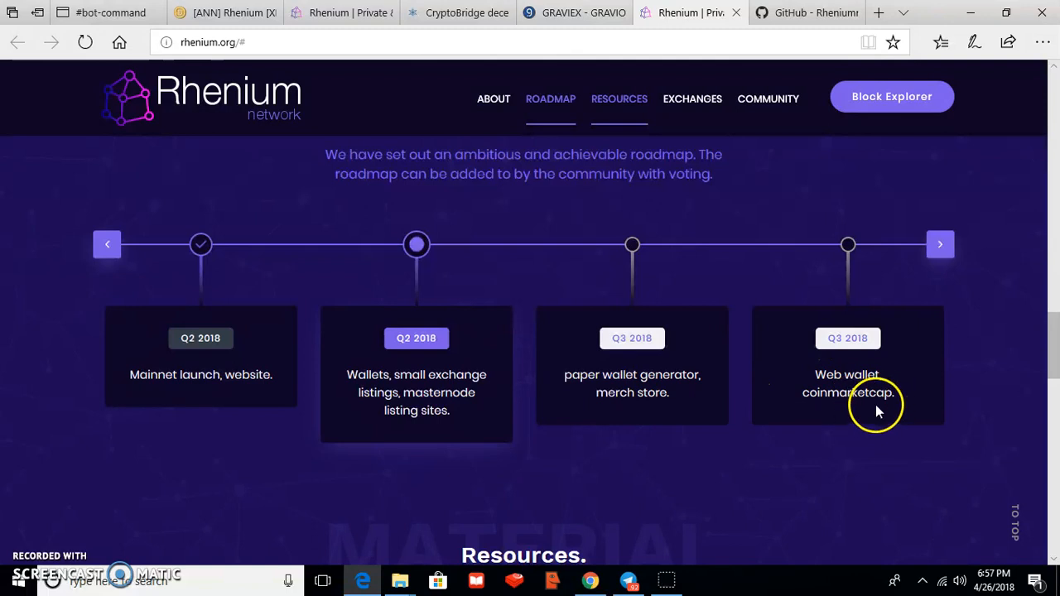
scroll("down", 3)
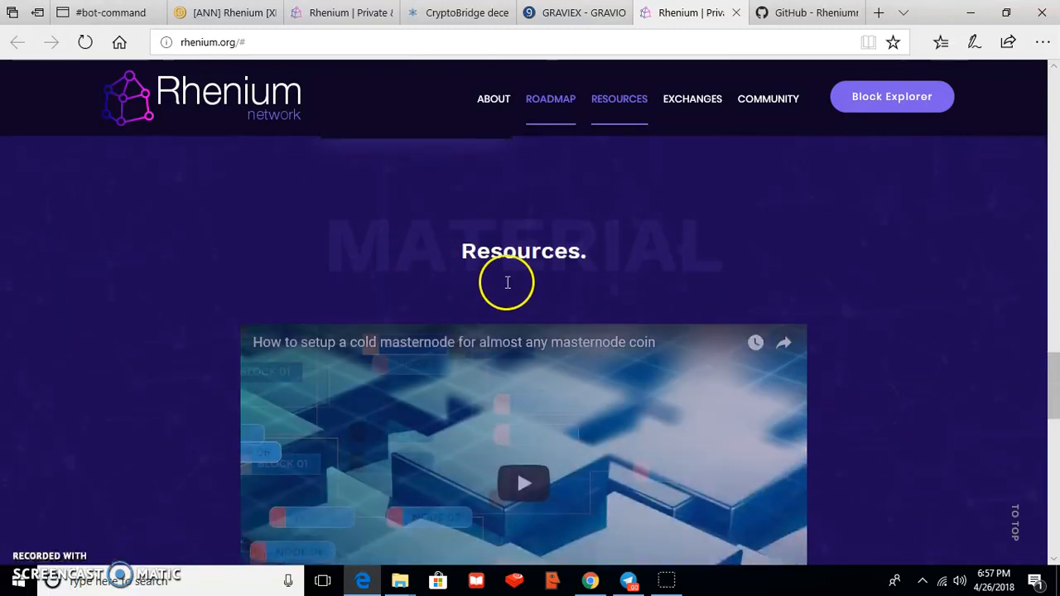
Step: Scroll past the cold masternode setup video to the GRAVIEX and CryptoBridge exchange listings
scroll("down", 3)
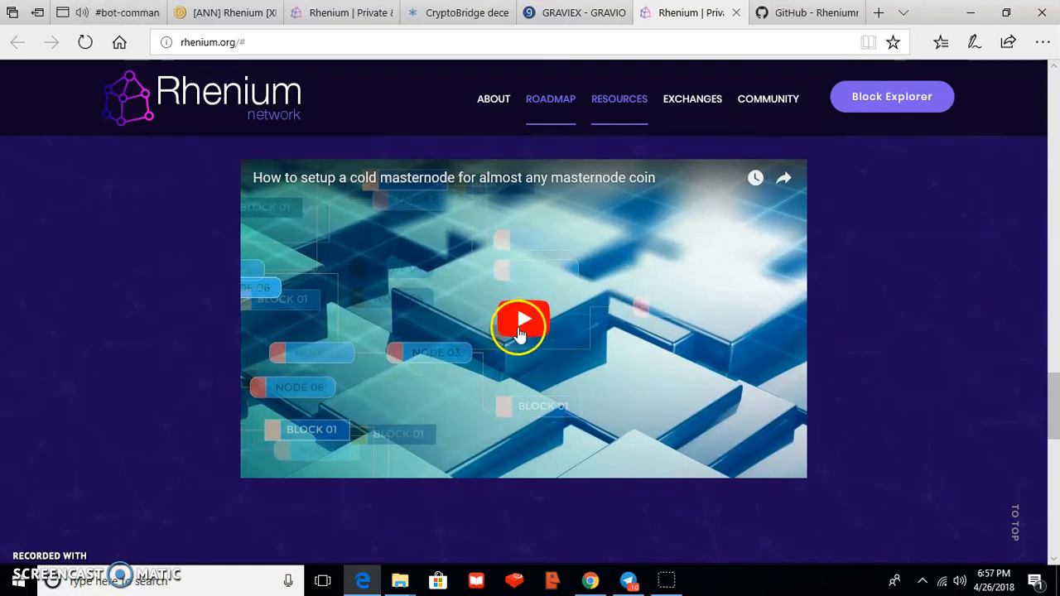
left_click(692, 98)
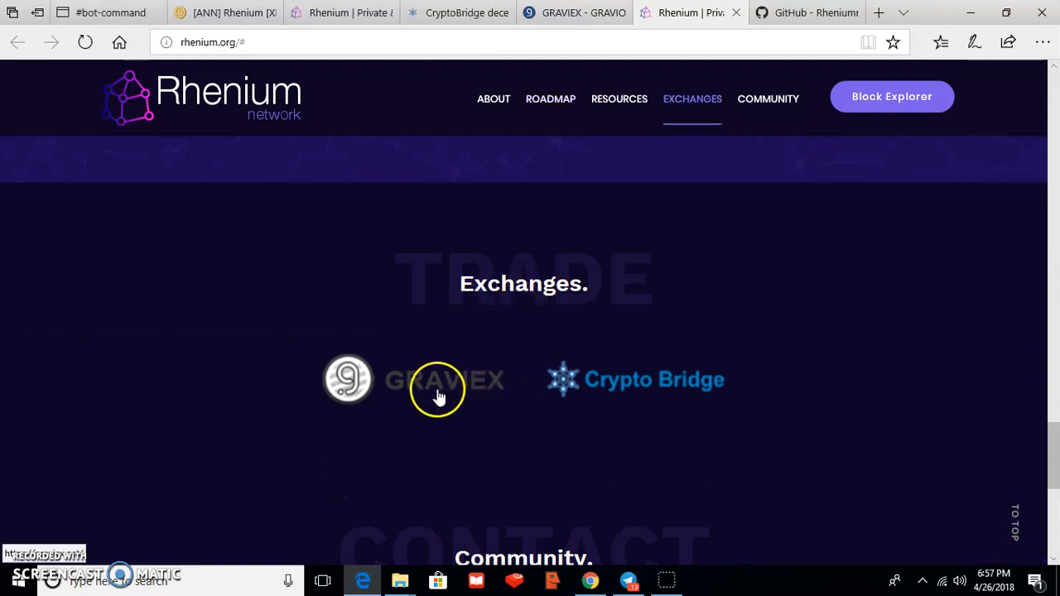
mouse_move(598, 397)
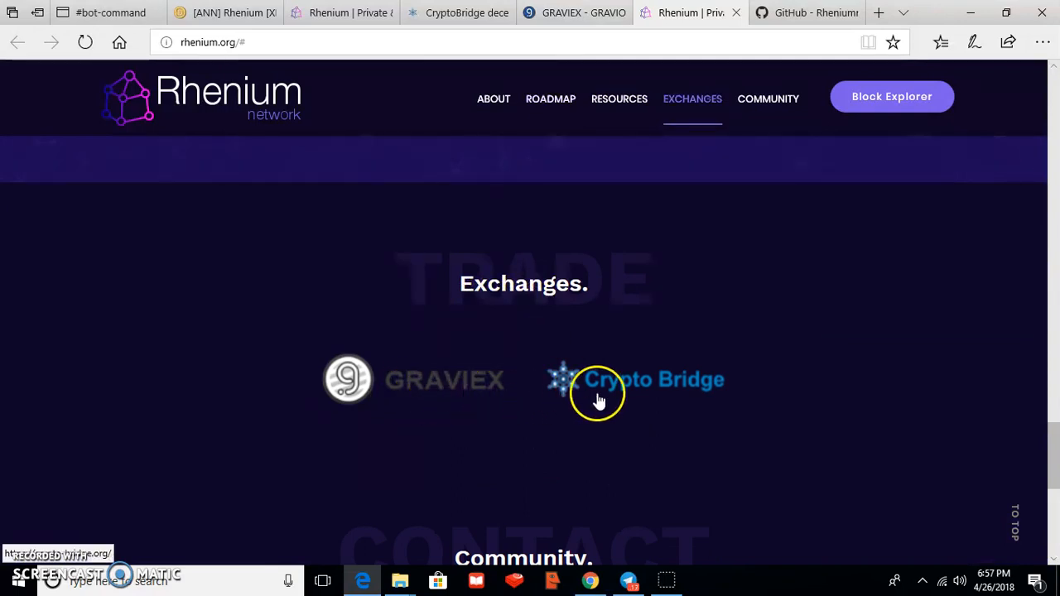
mouse_move(607, 400)
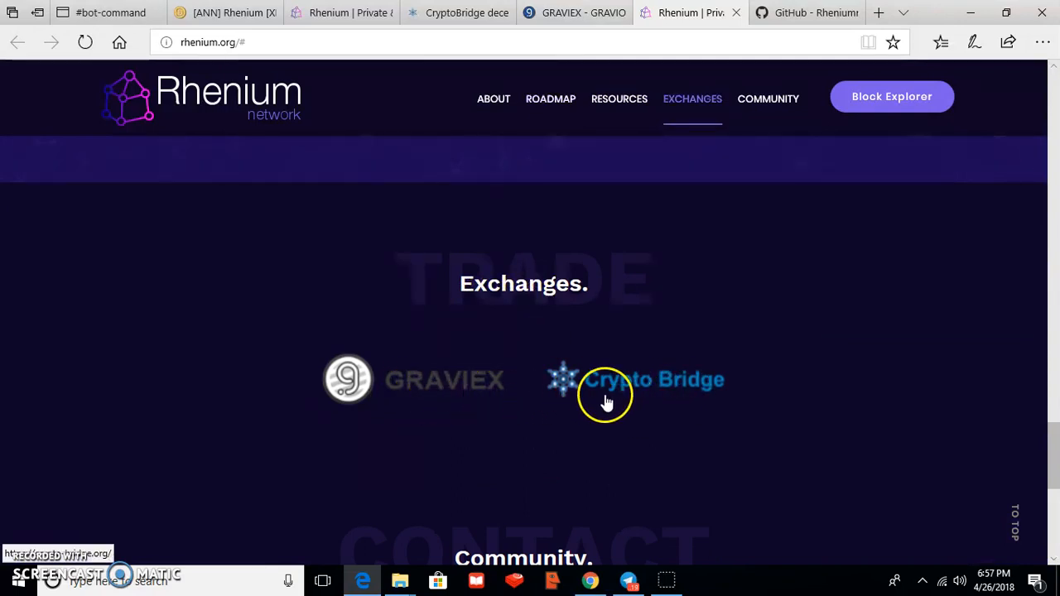
mouse_move(543, 406)
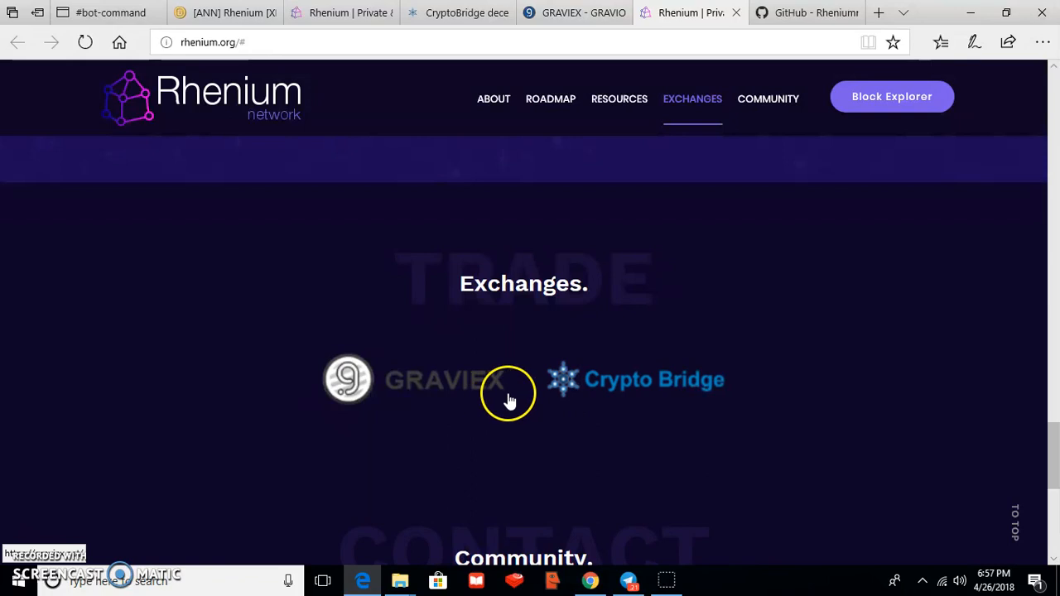
mouse_move(499, 407)
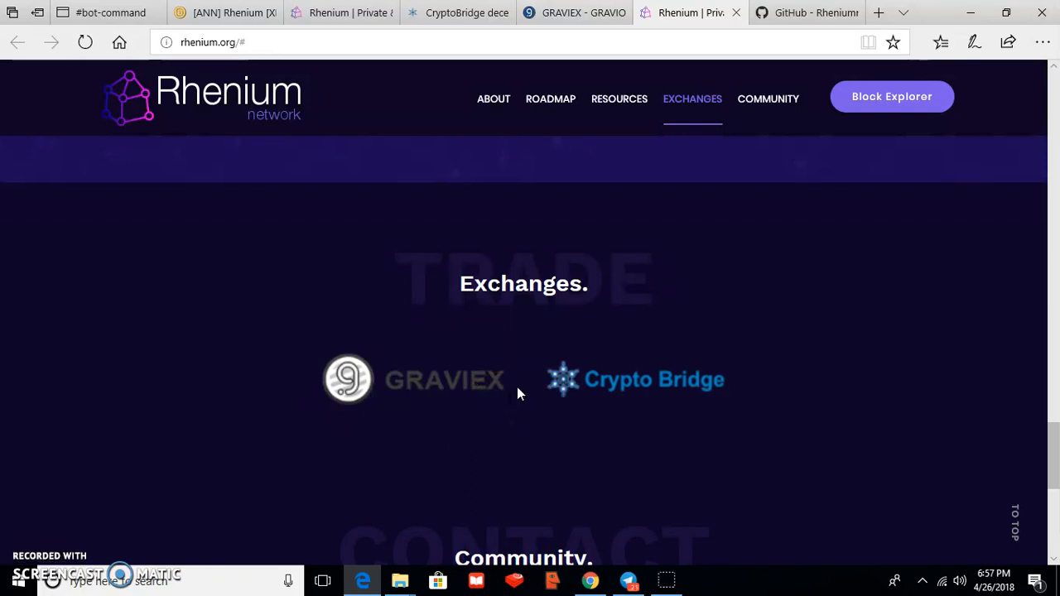
mouse_move(525, 390)
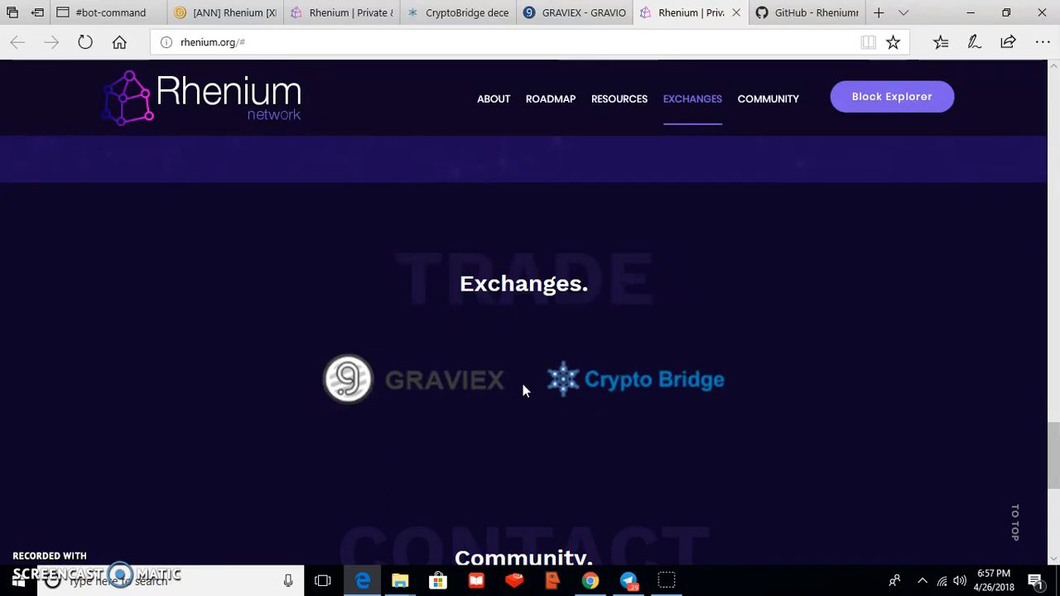
scroll("down", 3)
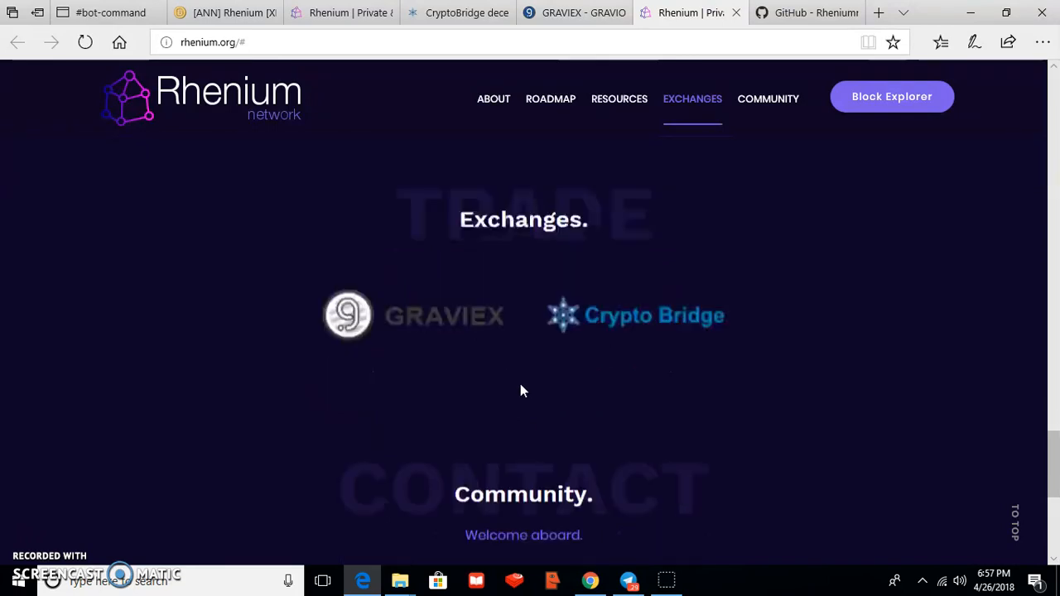
Step: Scroll down to the Community links for Twitter, Discord, GitHub and Bitcointalk
scroll("down", 3)
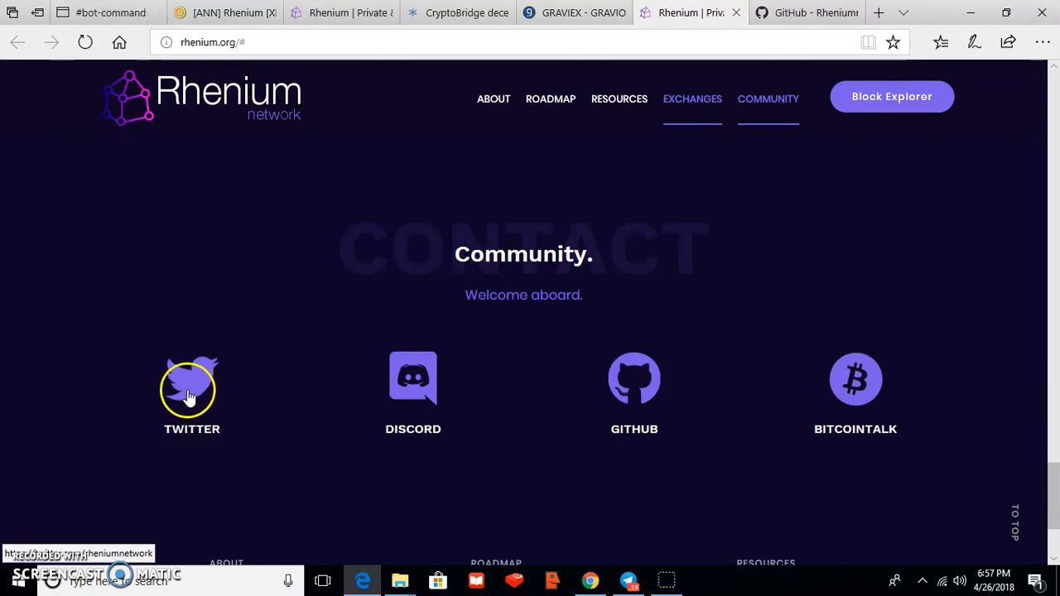
mouse_move(197, 389)
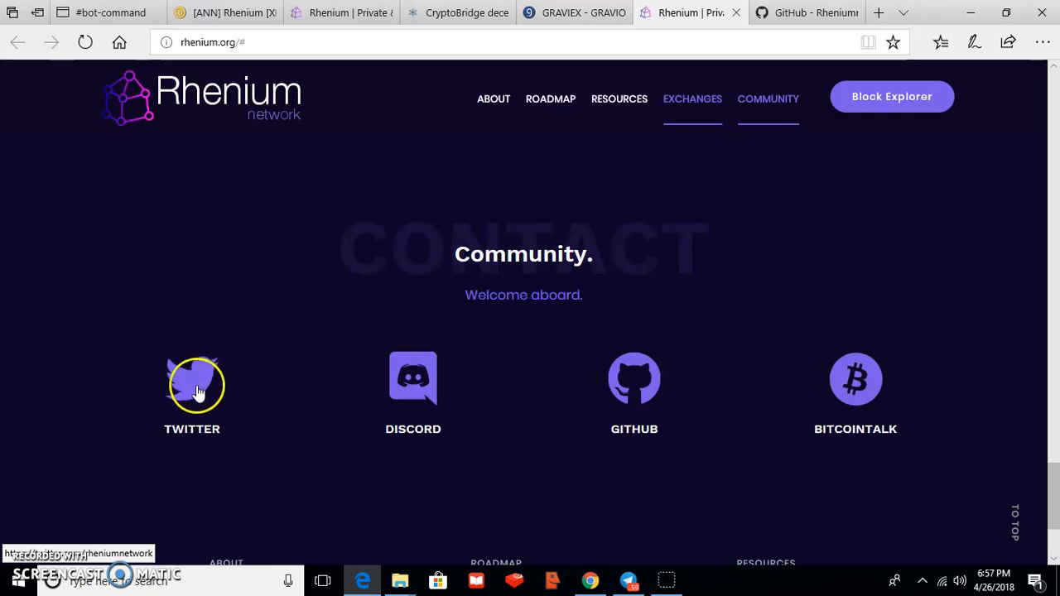
mouse_move(453, 405)
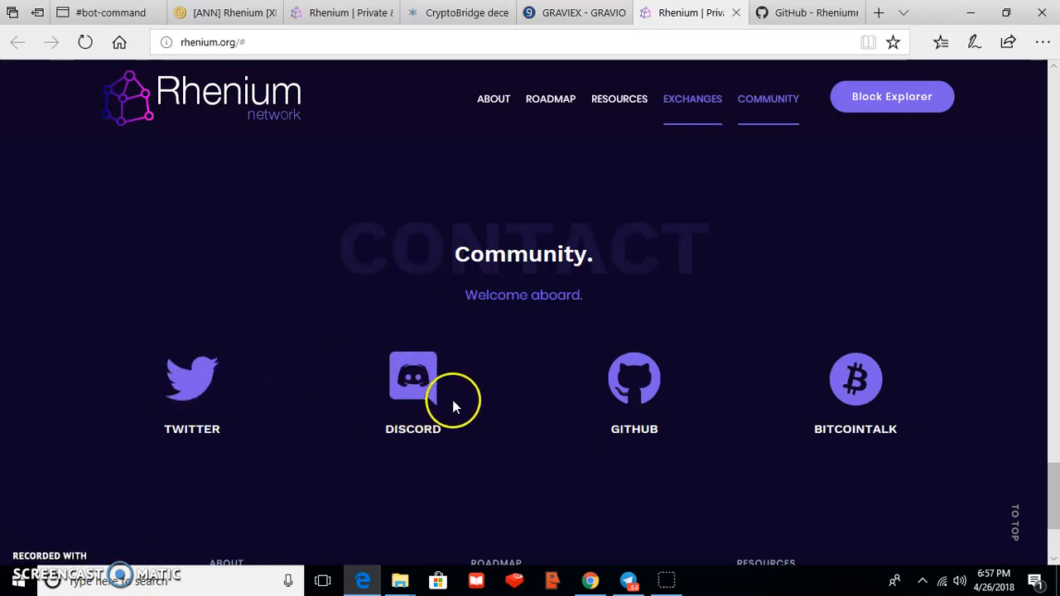
scroll("down", 3)
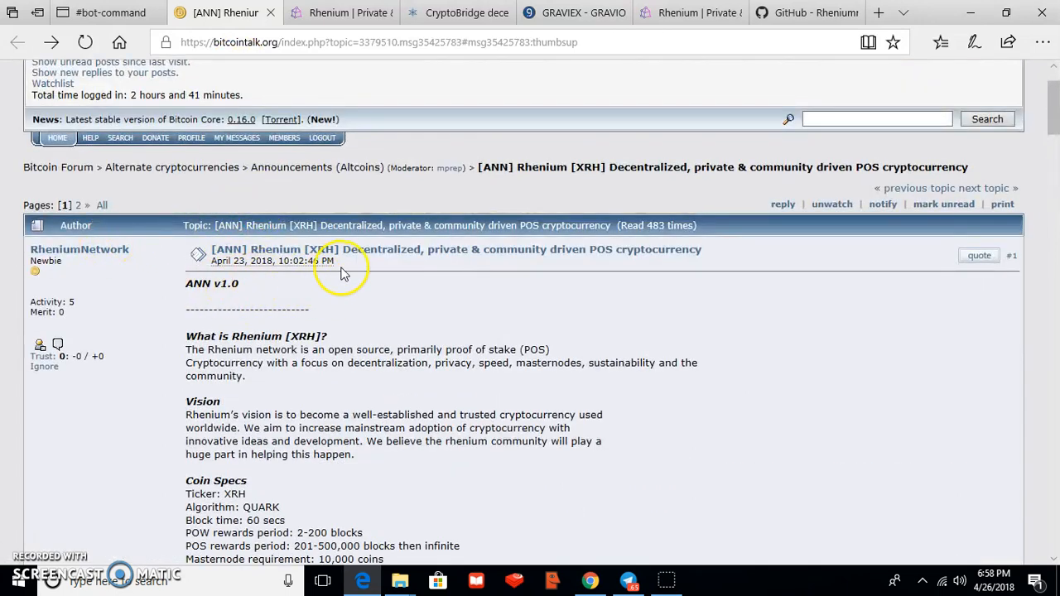
Step: Read the Bitcointalk thread through coin specs, masternodes and bounties, then return to the Rhenium site
scroll("down", 3)
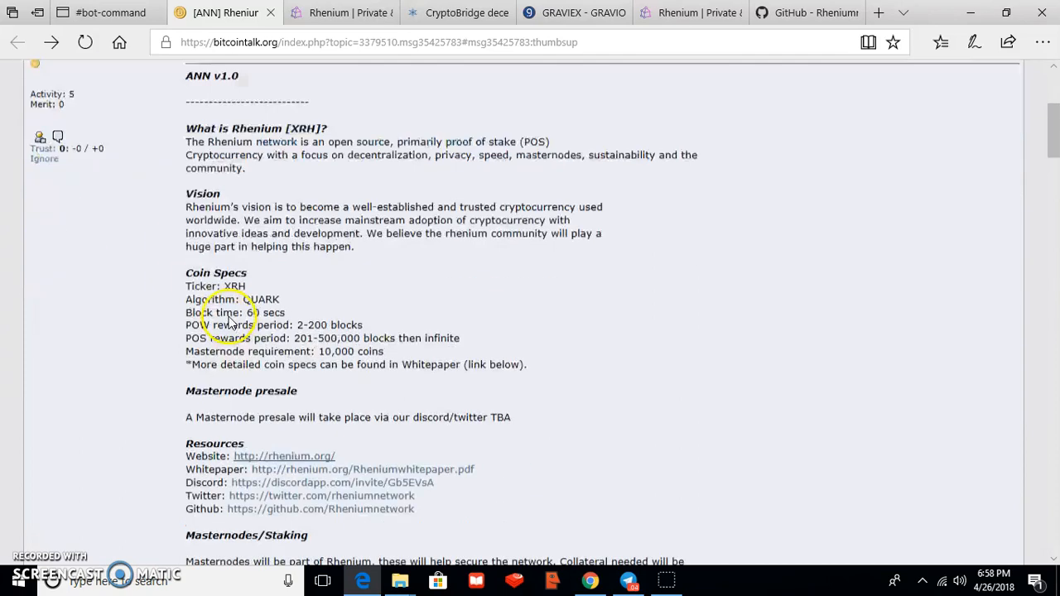
scroll("down", 3)
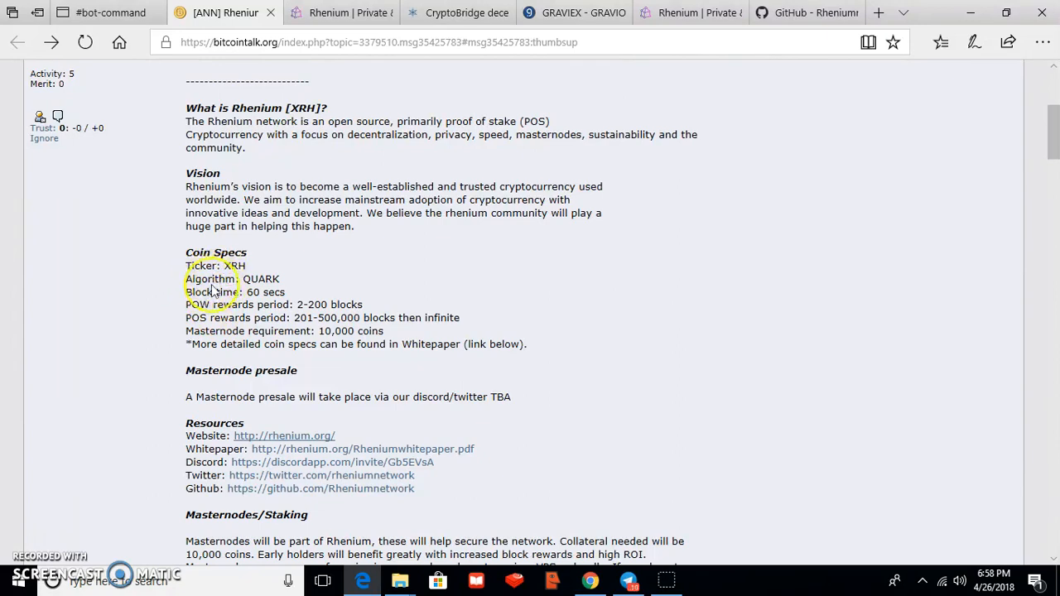
mouse_move(249, 286)
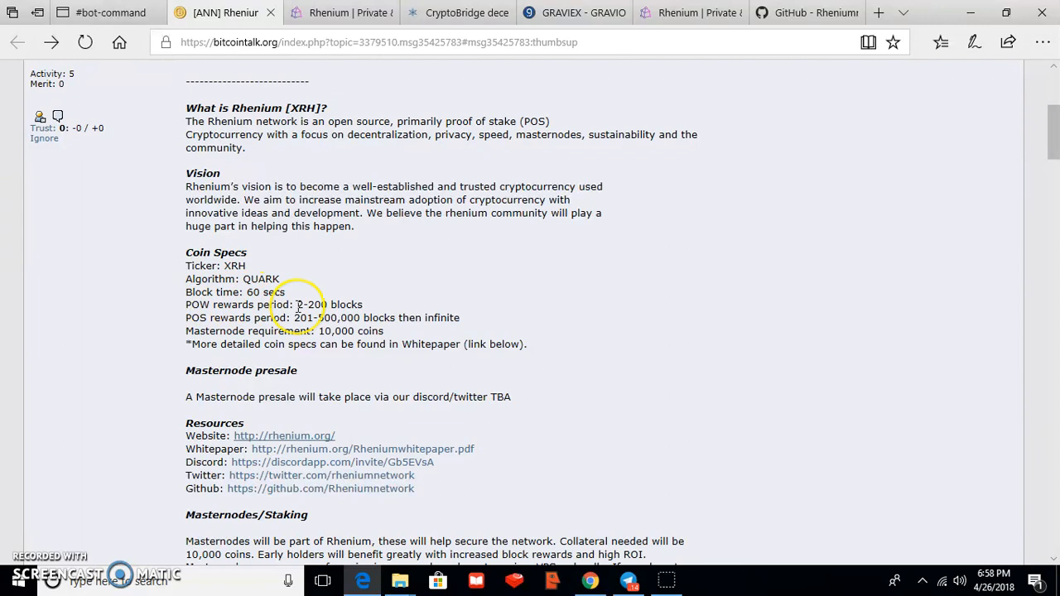
scroll("down", 3)
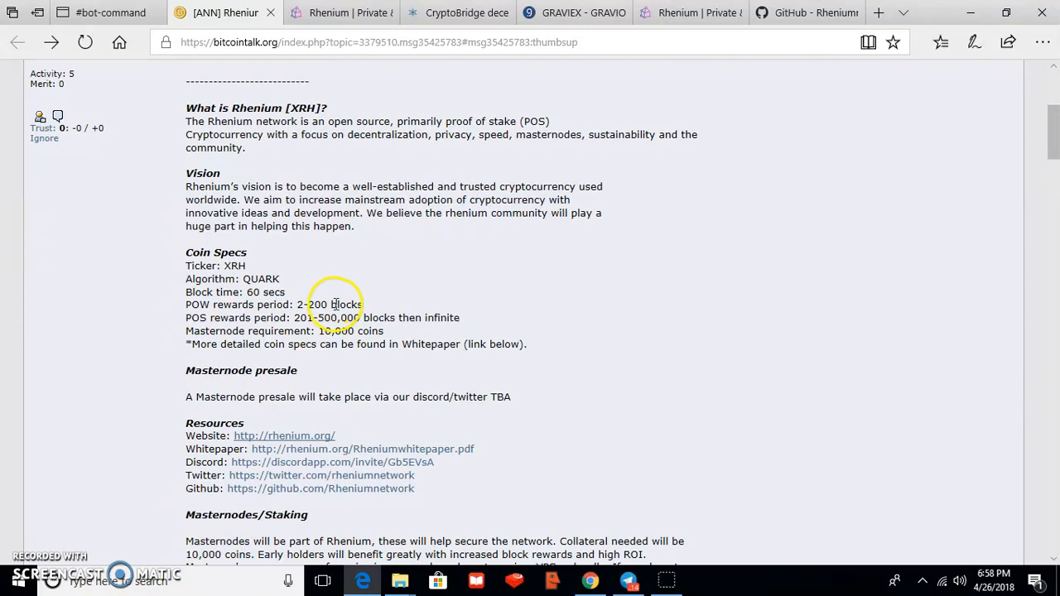
mouse_move(379, 306)
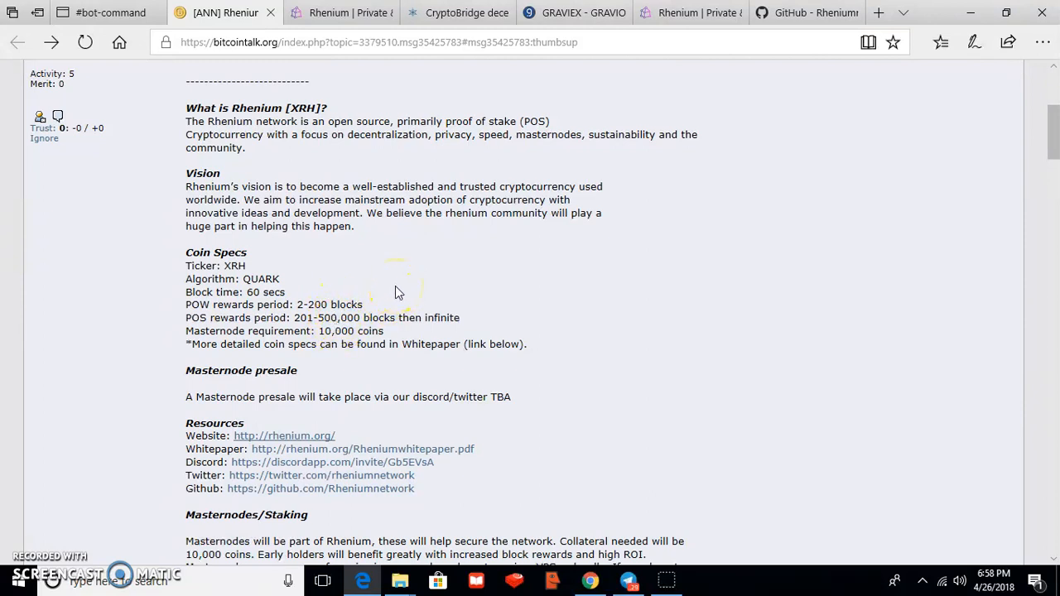
mouse_move(396, 297)
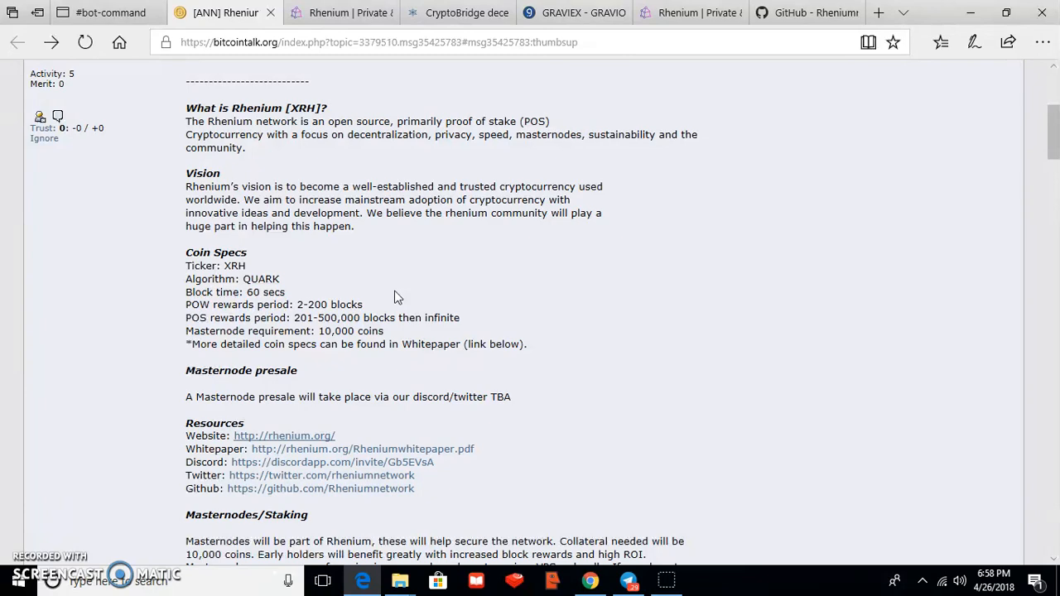
scroll("down", 3)
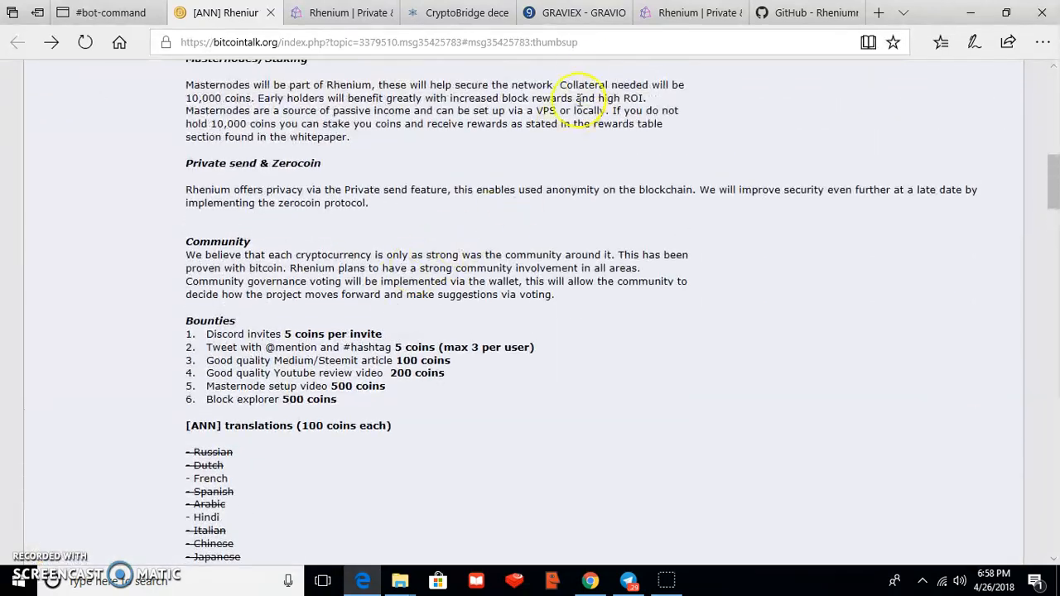
mouse_move(26, 538)
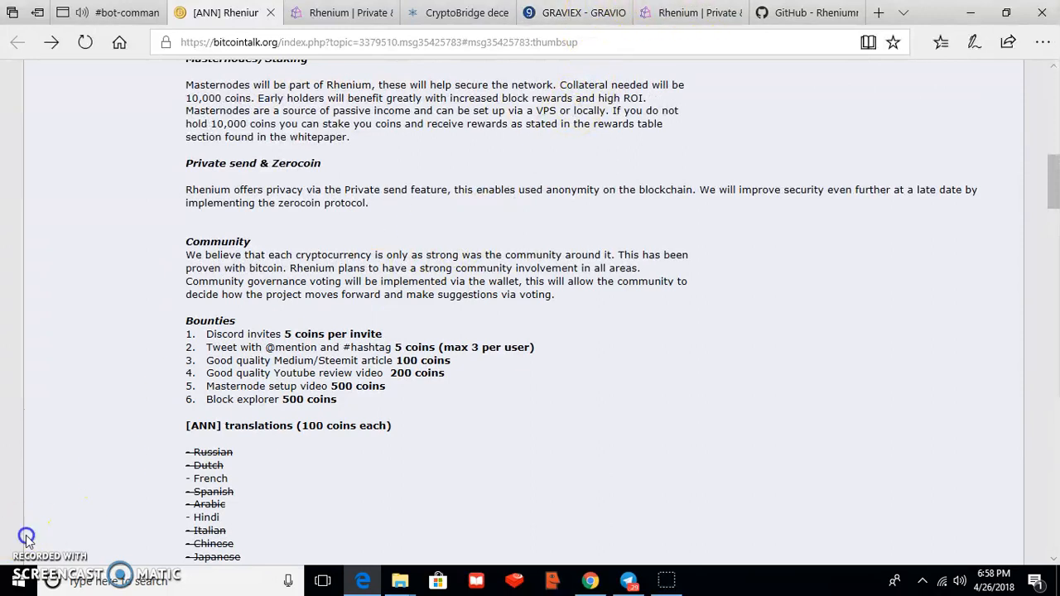
left_click(688, 12)
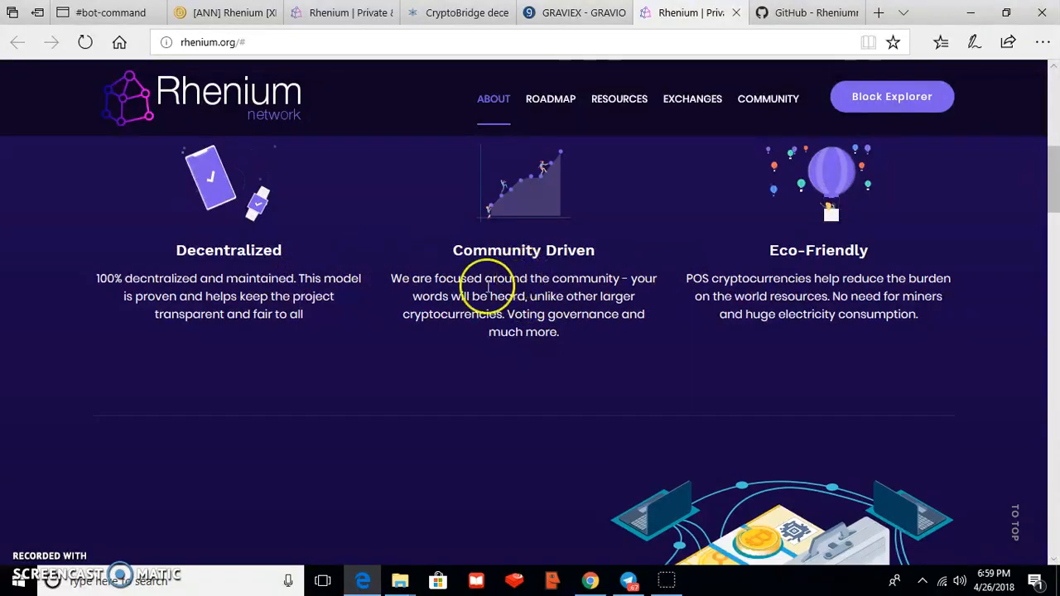
mouse_move(535, 269)
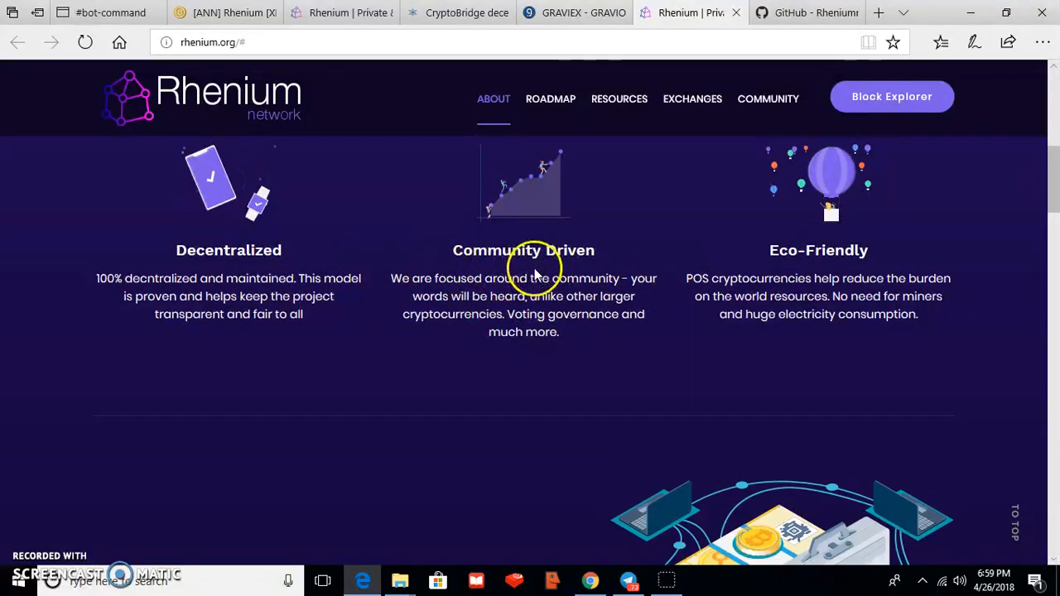
mouse_move(523, 267)
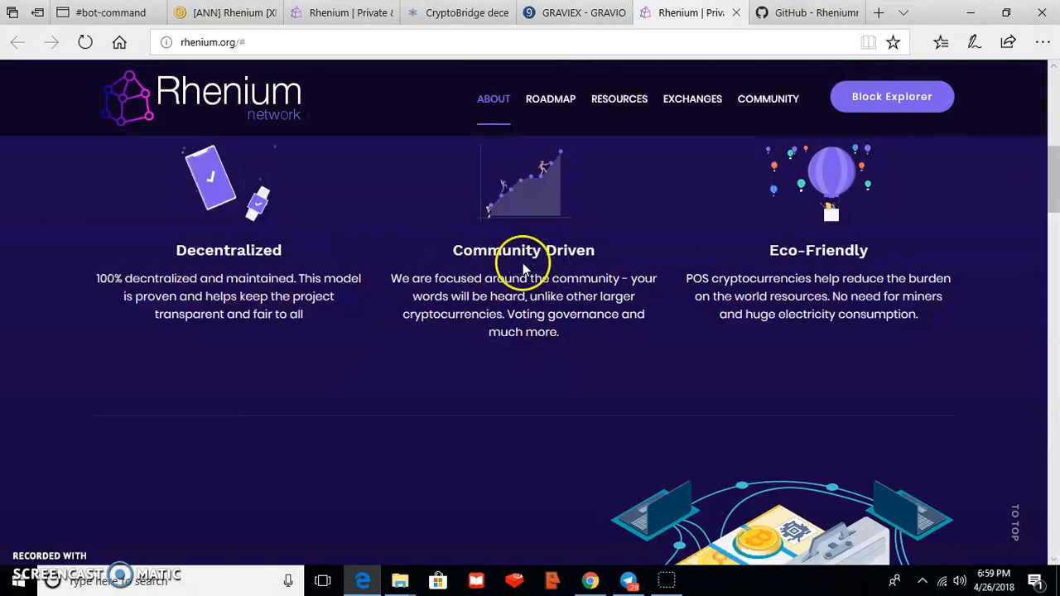
mouse_move(484, 257)
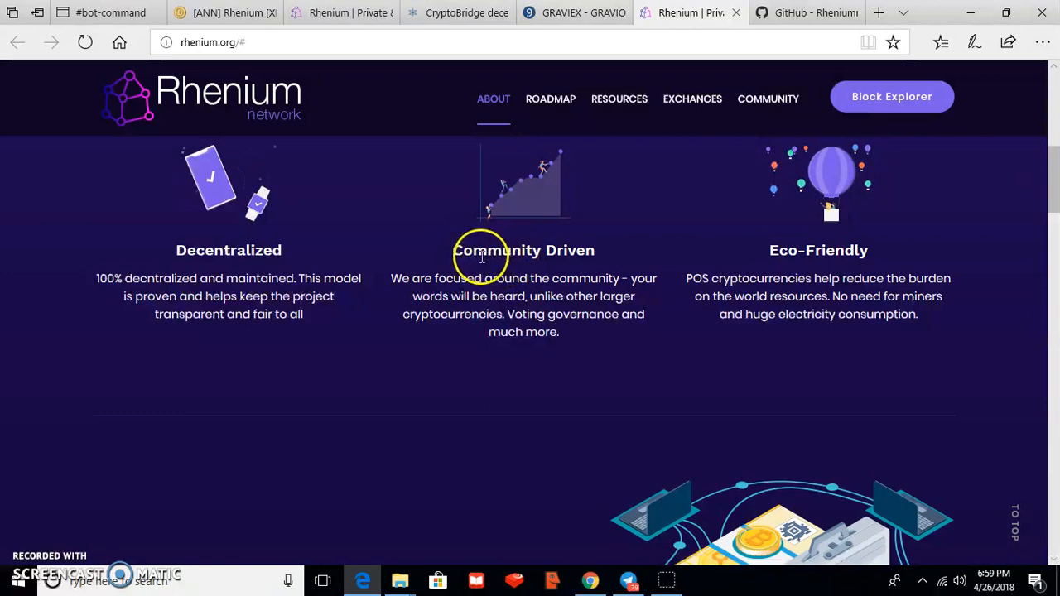
mouse_move(470, 269)
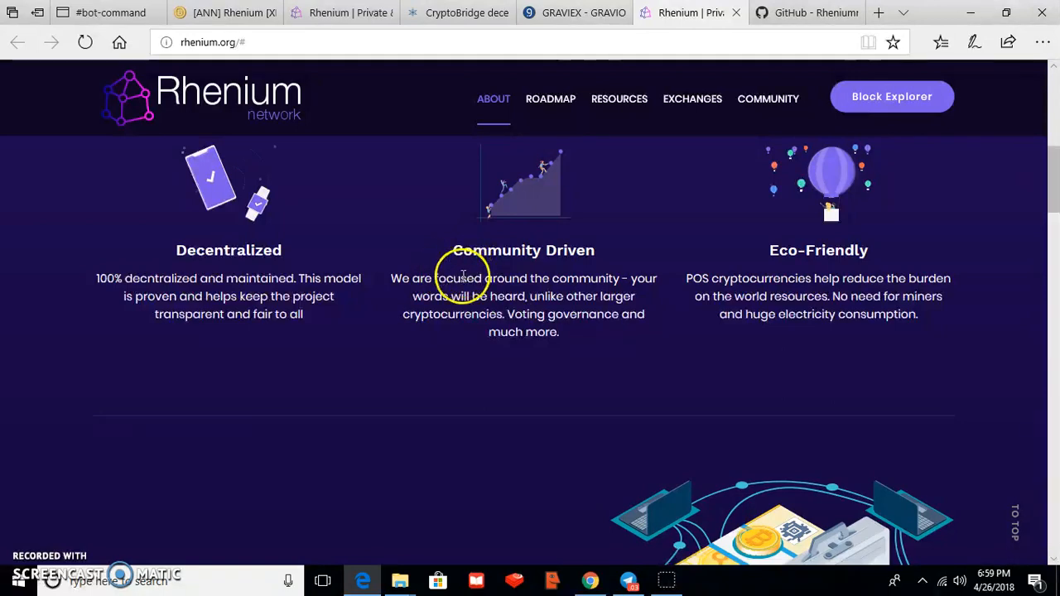
mouse_move(382, 327)
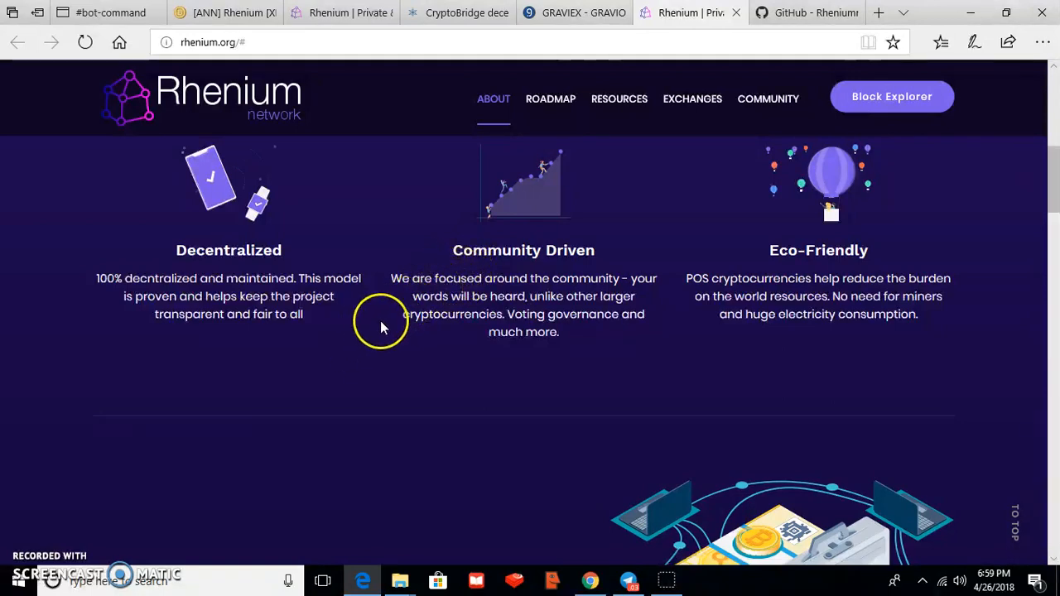
mouse_move(363, 346)
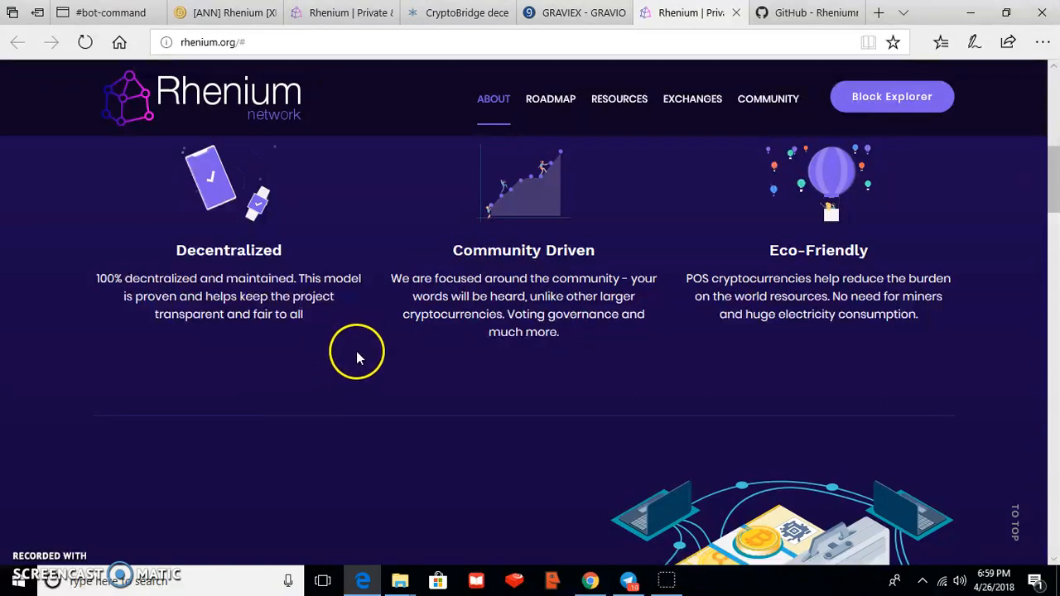
mouse_move(31, 540)
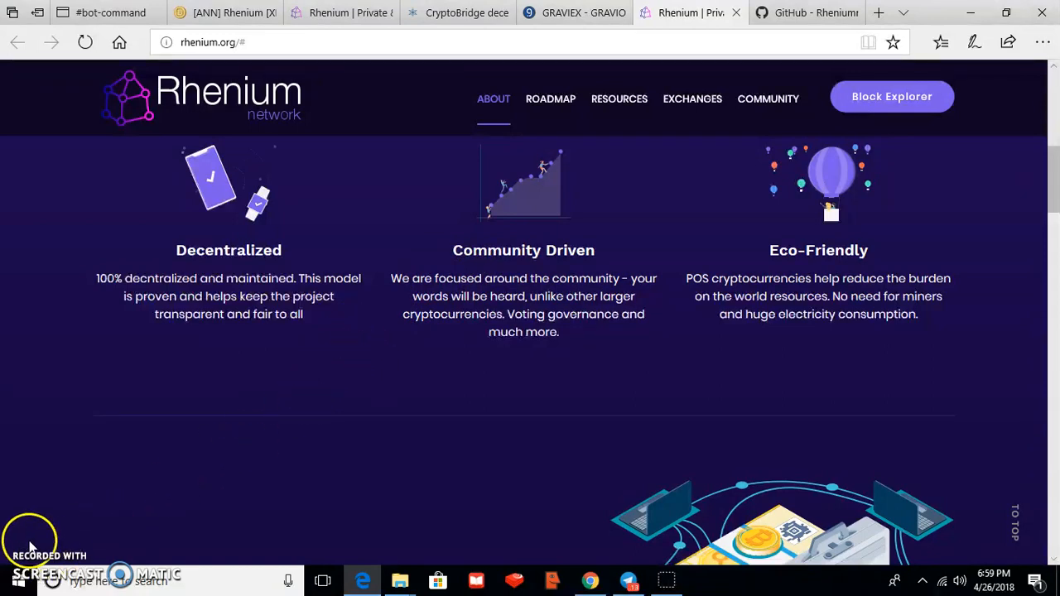